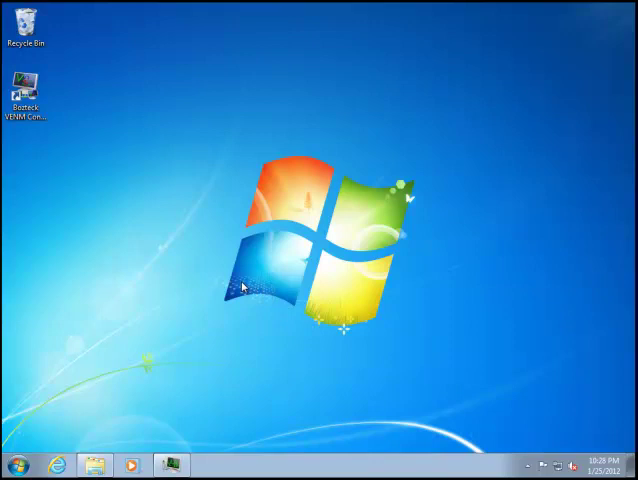
pyautogui.moveTo(230, 287)
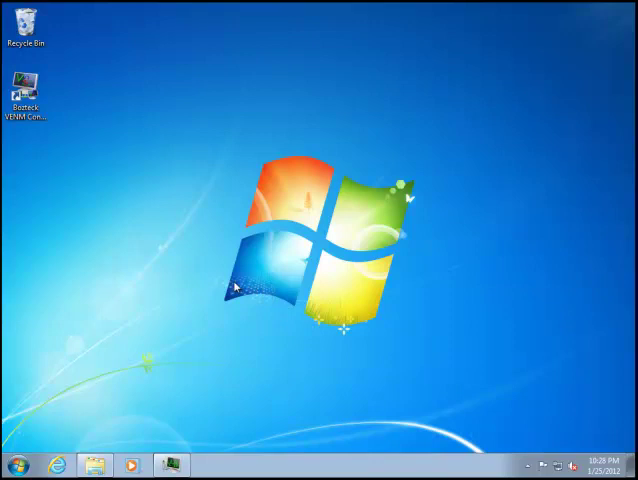
pyautogui.moveTo(242, 265)
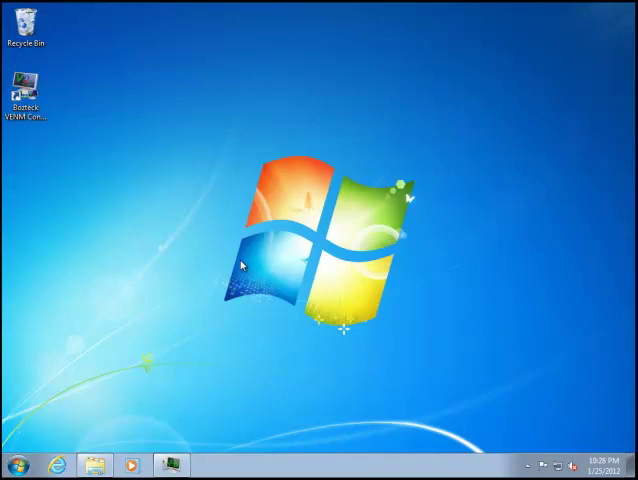
pyautogui.moveTo(232, 267)
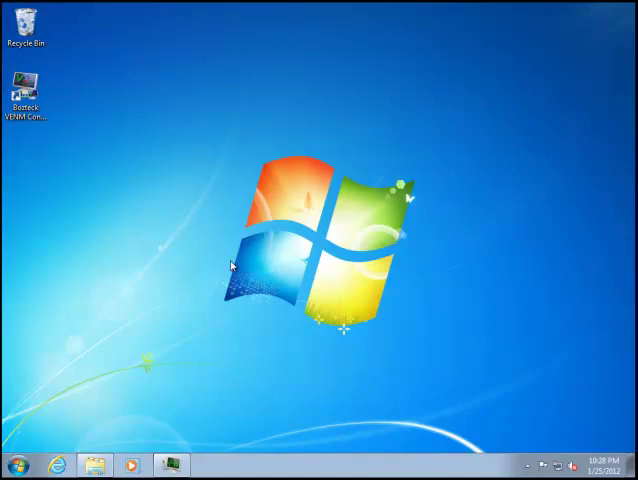
pyautogui.moveTo(80, 410)
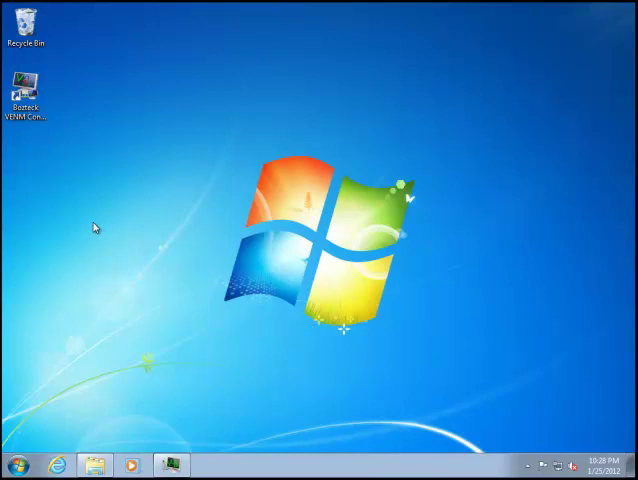
pyautogui.moveTo(95, 467)
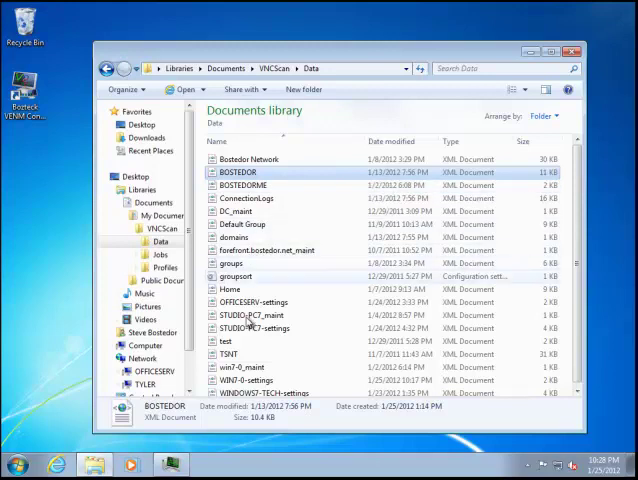
pyautogui.moveTo(256, 340)
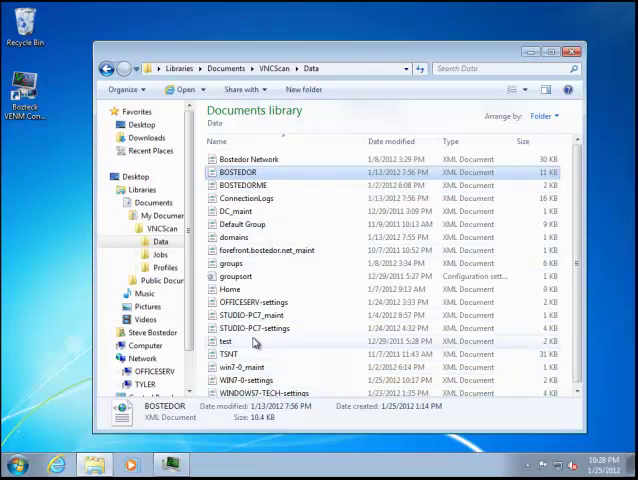
pyautogui.moveTo(250, 328)
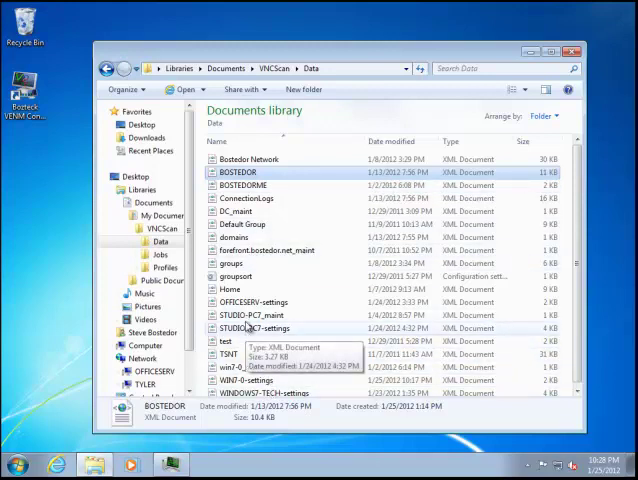
pyautogui.moveTo(232, 289)
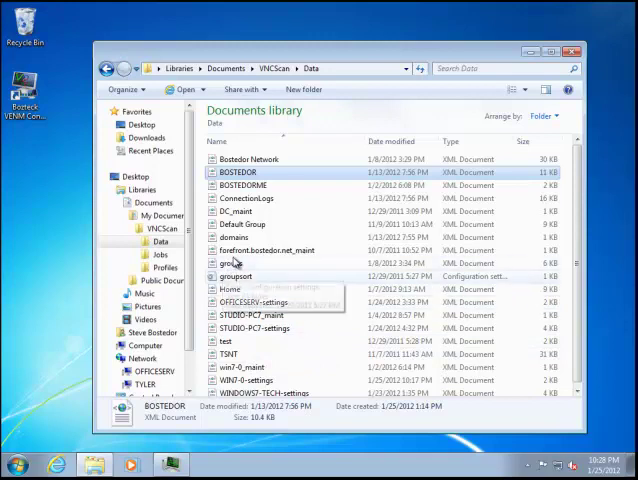
# Bring up the file actions for groups.xml in Documents > VNCScan > Data
pyautogui.rightClick(232, 263)
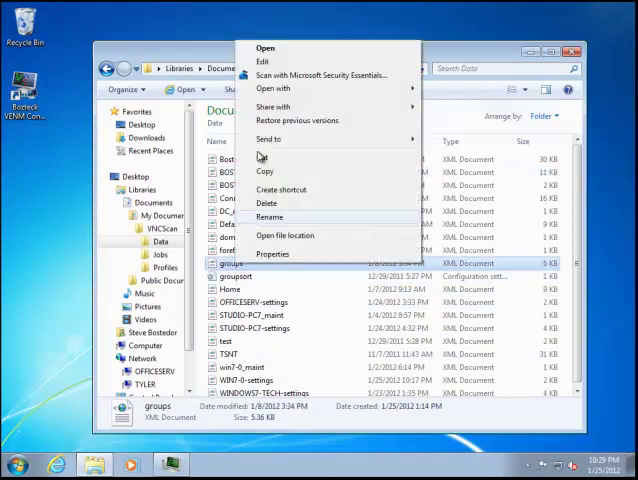
# Open groups.xml in Notepad, scroll through its keys, then close it choosing Don't Save
pyautogui.click(264, 47)
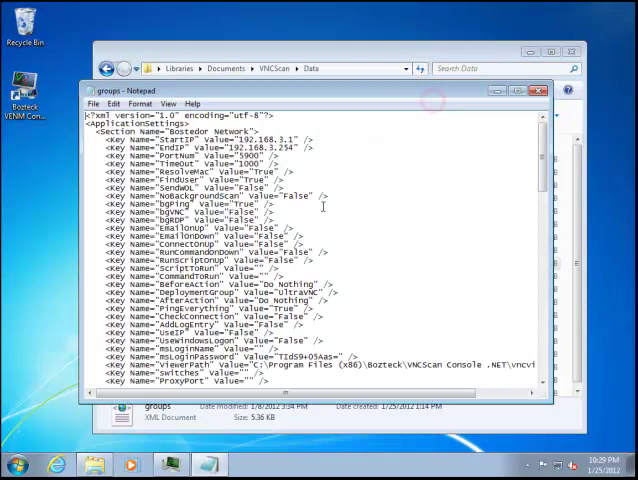
pyautogui.scroll(-3)
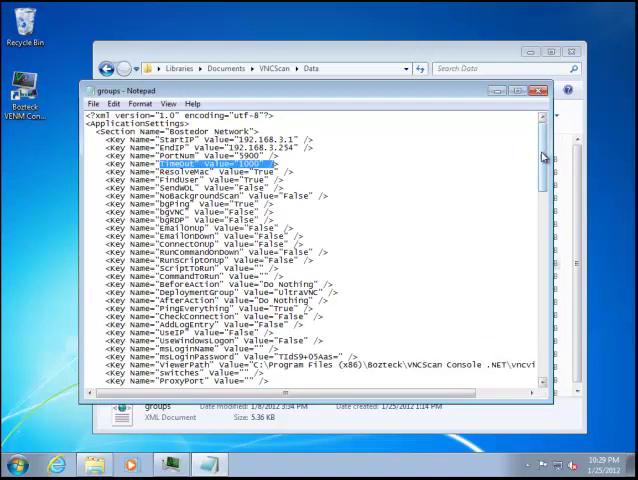
pyautogui.scroll(-3)
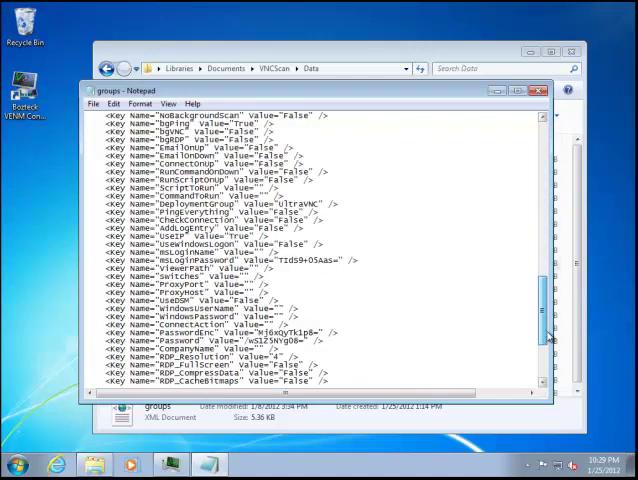
pyautogui.scroll(3)
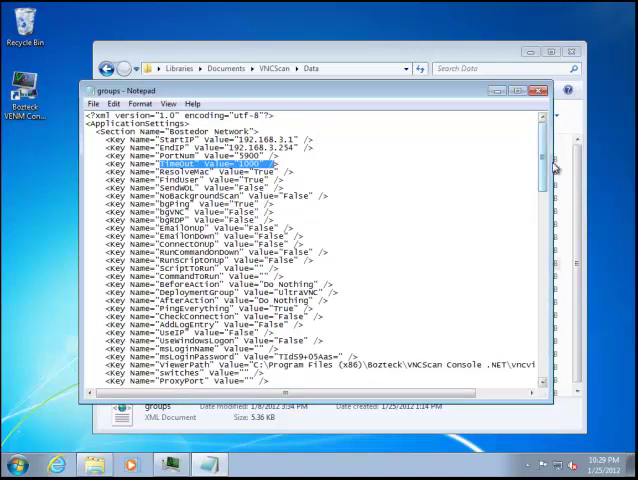
pyautogui.scroll(-3)
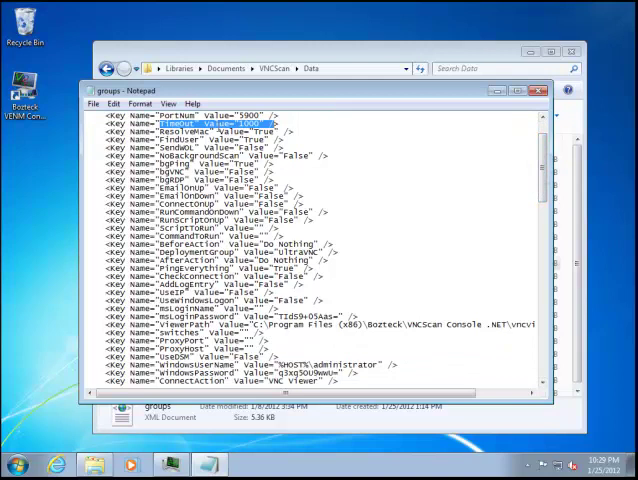
pyautogui.scroll(-3)
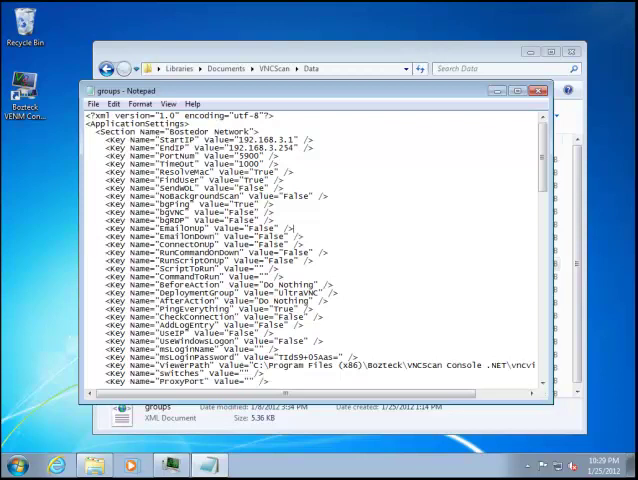
pyautogui.click(539, 91)
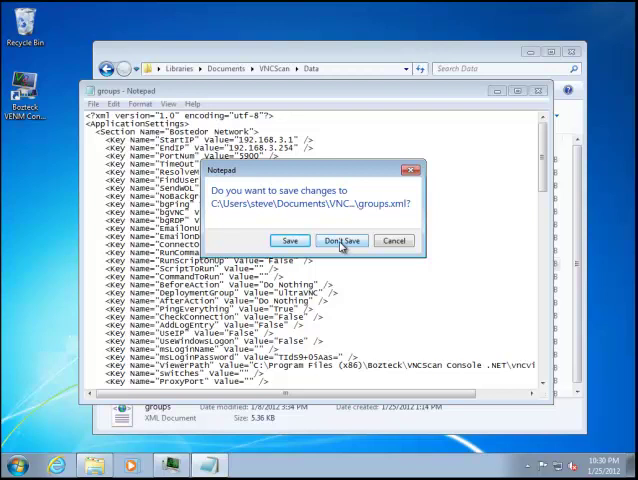
pyautogui.click(341, 240)
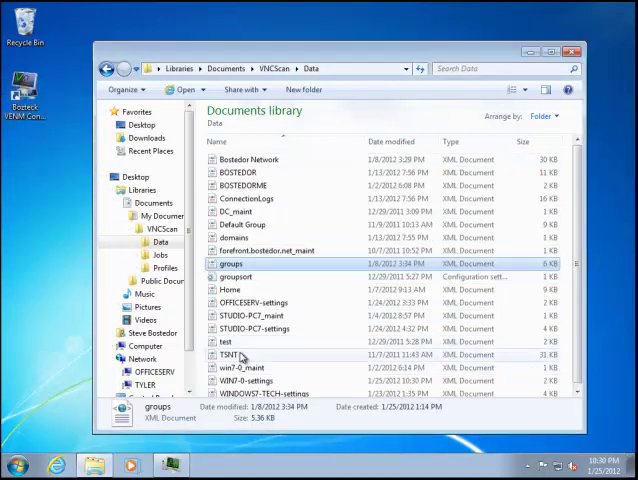
pyautogui.moveTo(230, 355)
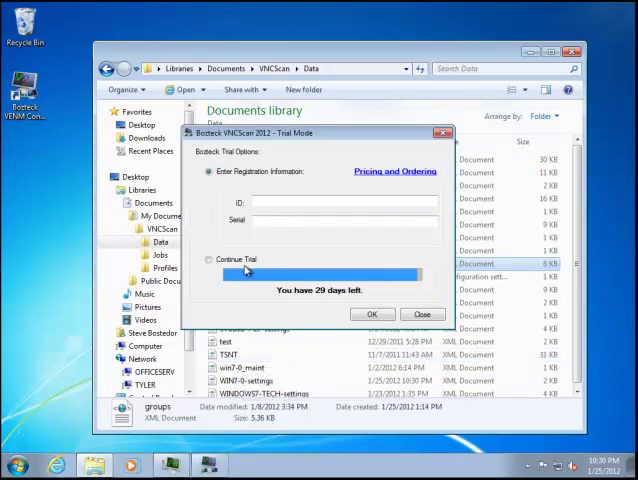
# Choose Continue Trial in the Trial Mode dialog and confirm with OK
pyautogui.click(208, 259)
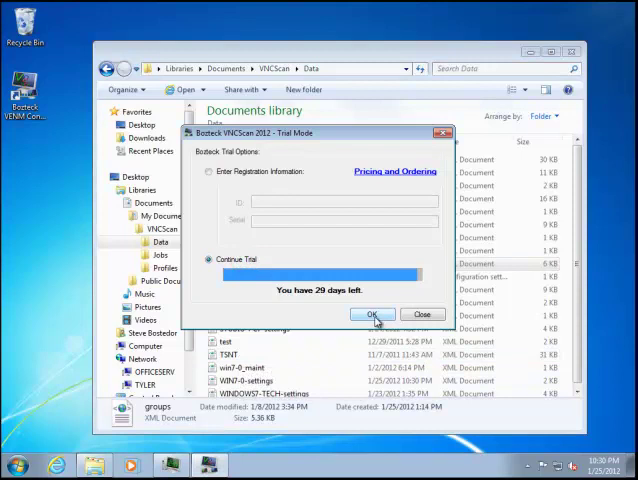
pyautogui.click(372, 314)
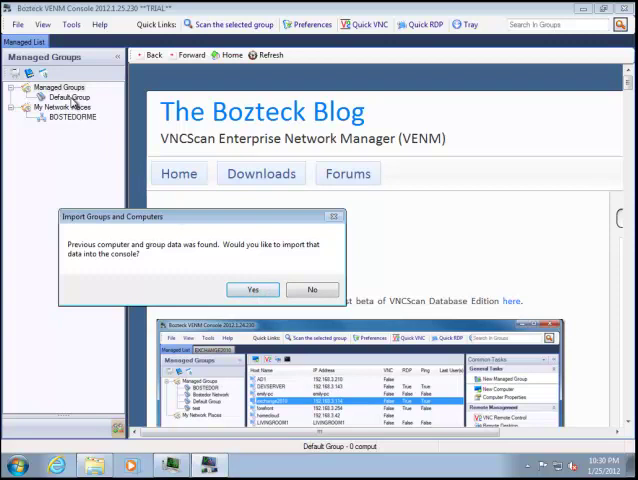
# Import previous data from Groups.XML and view the Bostedor Network and BOSTEDOR groups' computers
pyautogui.click(252, 289)
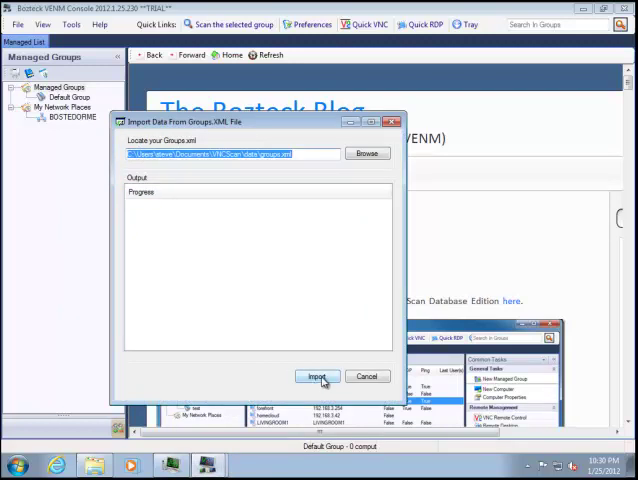
pyautogui.click(317, 376)
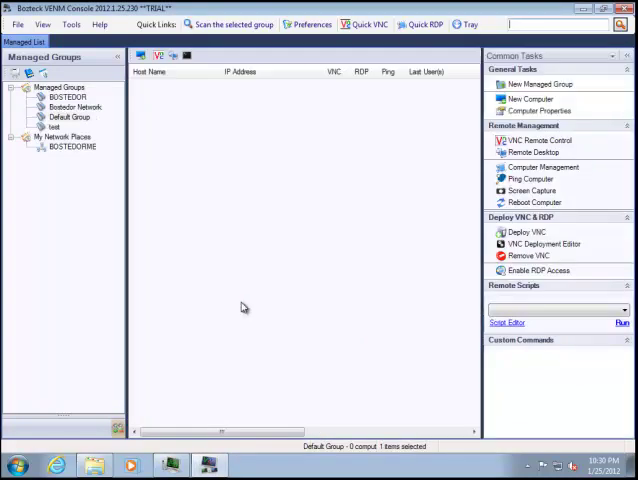
pyautogui.click(74, 104)
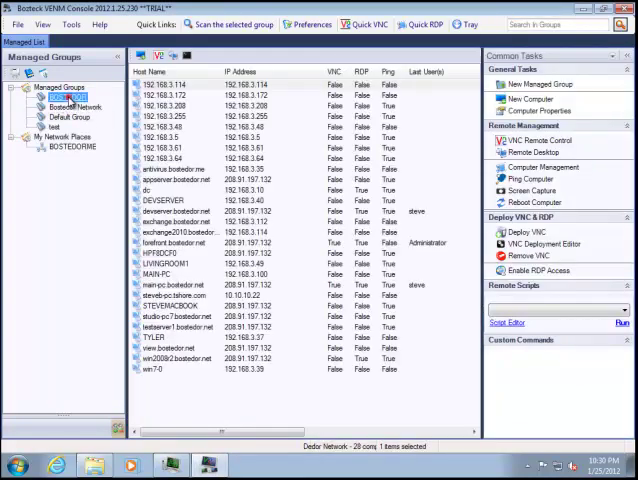
pyautogui.click(66, 97)
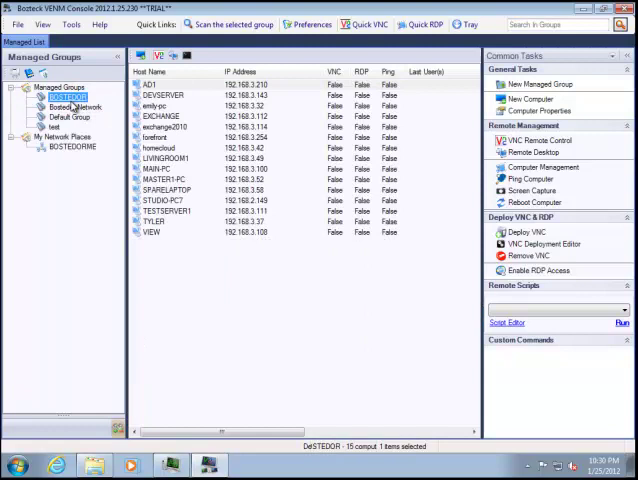
pyautogui.click(77, 107)
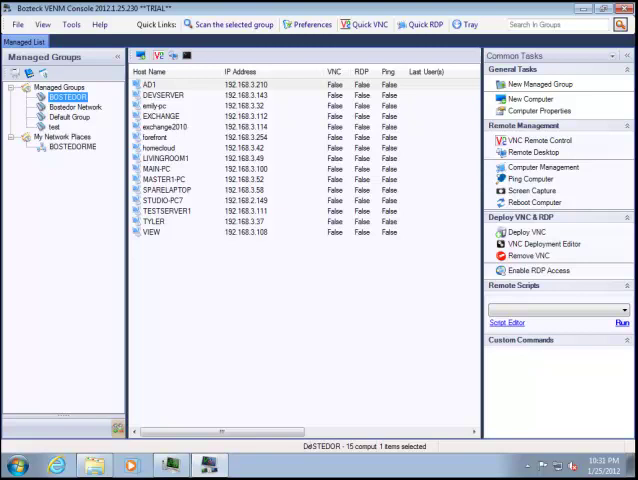
pyautogui.click(68, 96)
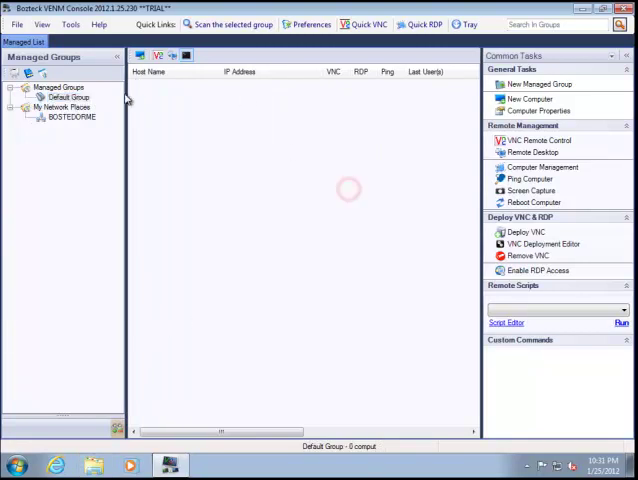
# Select the BOSTEDOR group in Managed Groups to list its 15 computers
pyautogui.click(64, 97)
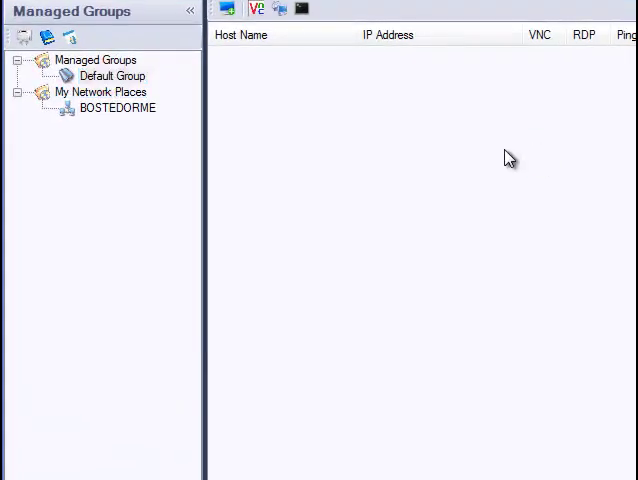
pyautogui.moveTo(448, 96)
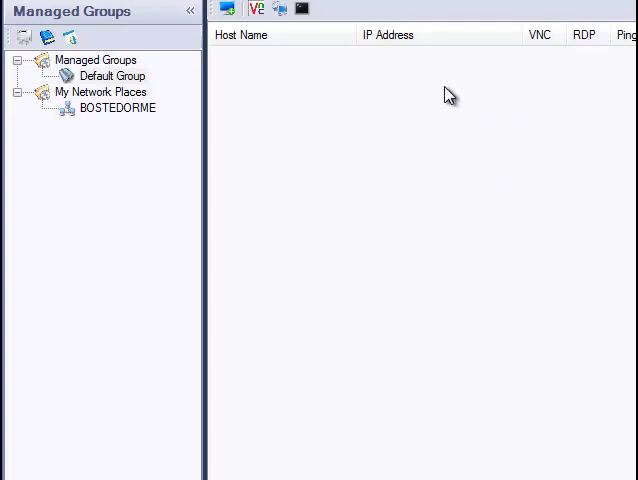
pyautogui.moveTo(450, 96)
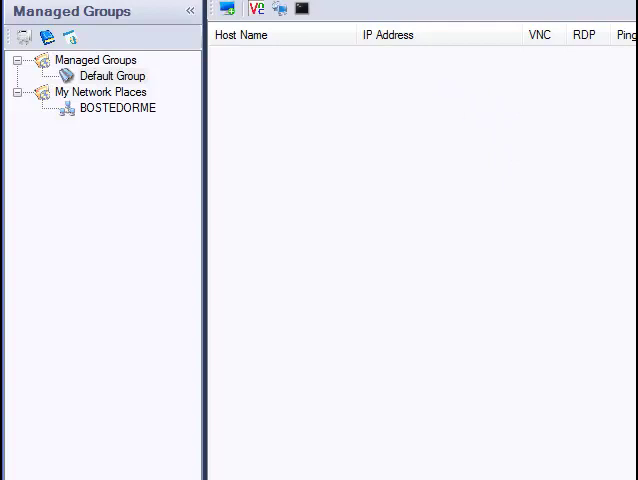
pyautogui.click(110, 75)
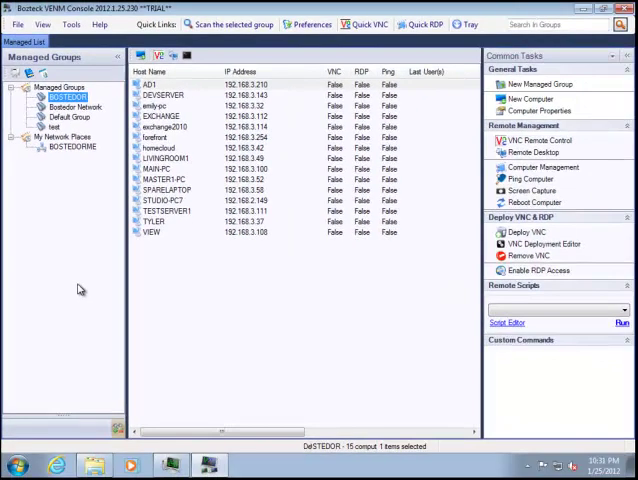
pyautogui.moveTo(70, 24)
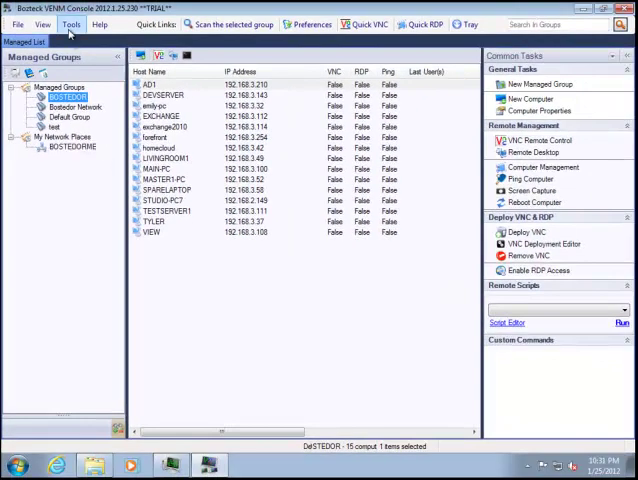
# In Global Options > Support Files, select the Data Root path and start changing it
pyautogui.click(310, 24)
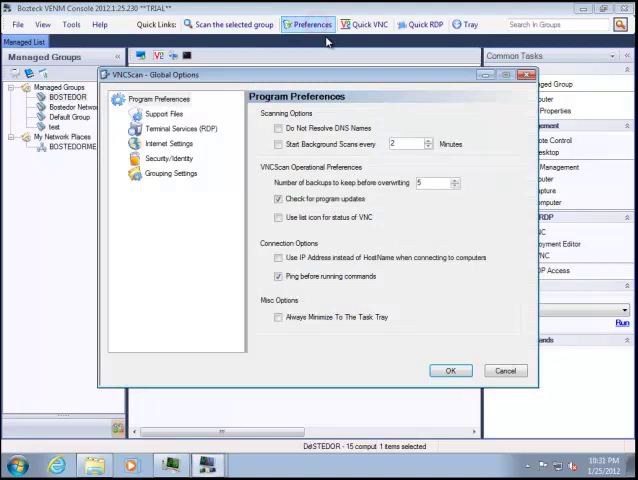
pyautogui.click(164, 114)
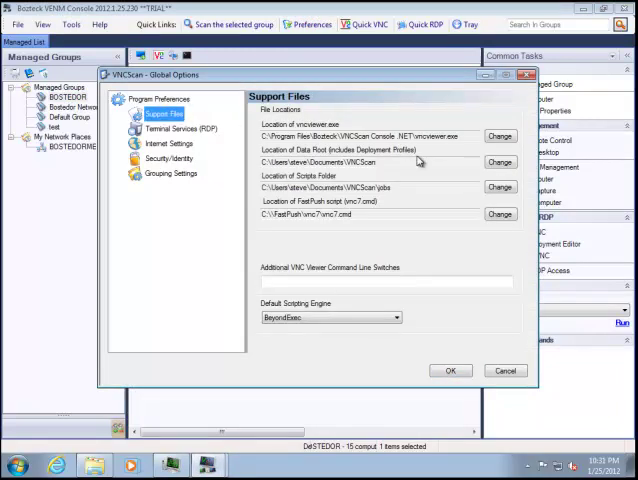
pyautogui.moveTo(261, 158)
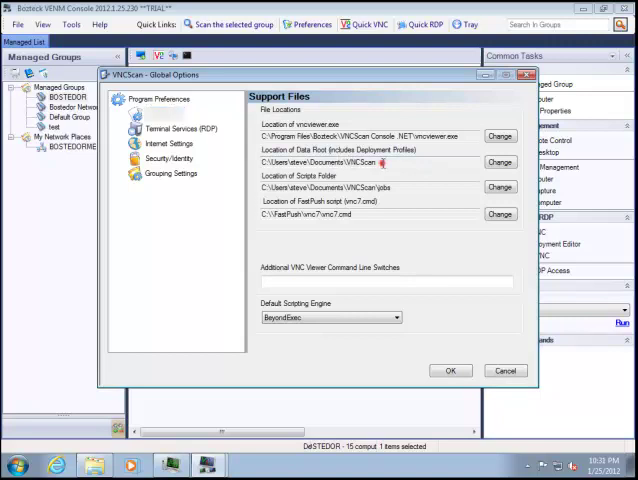
pyautogui.tripleClick(320, 162)
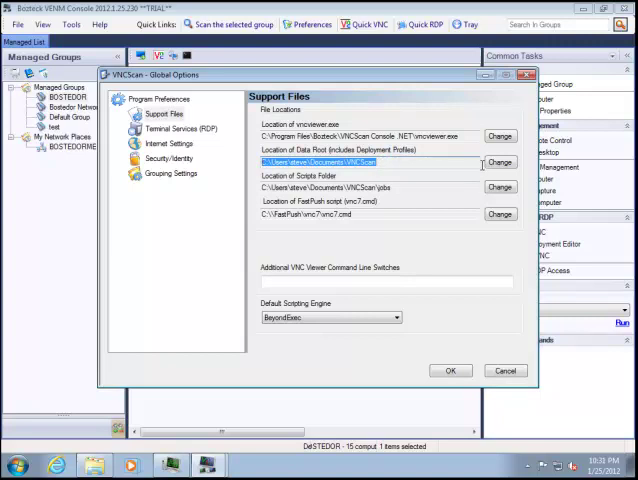
pyautogui.click(500, 162)
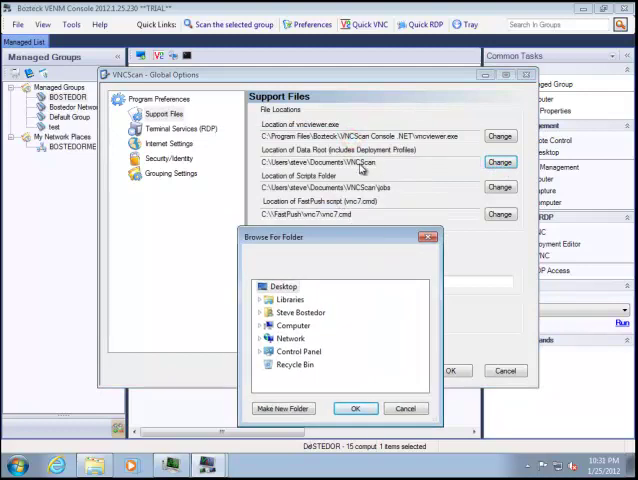
pyautogui.moveTo(338, 229)
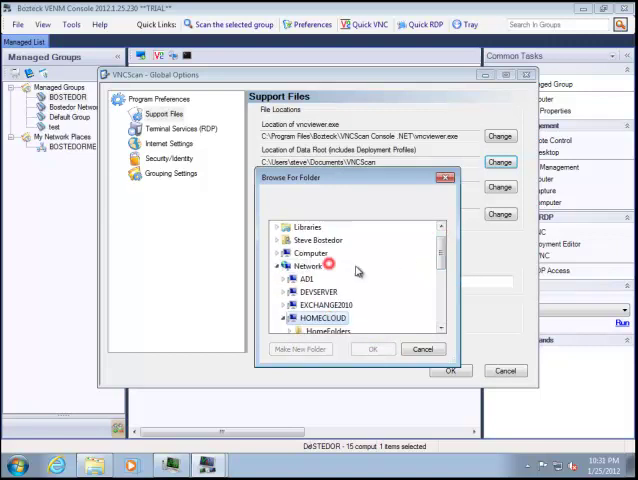
# Create a 'steve and john' folder under HOMECLOUD > Storage2 and choose it as data root
pyautogui.scroll(-3)
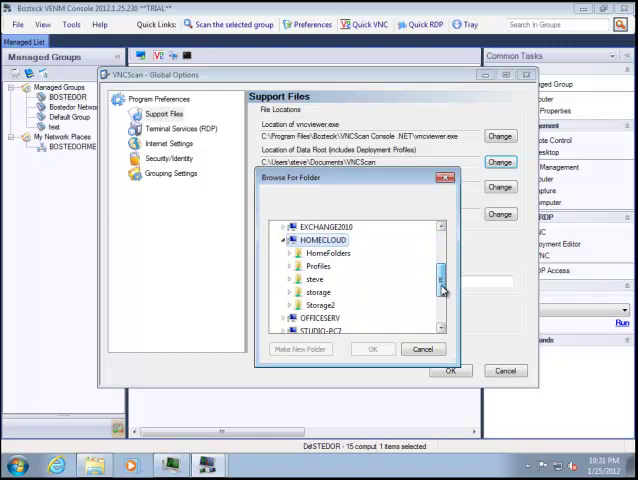
pyautogui.scroll(-3)
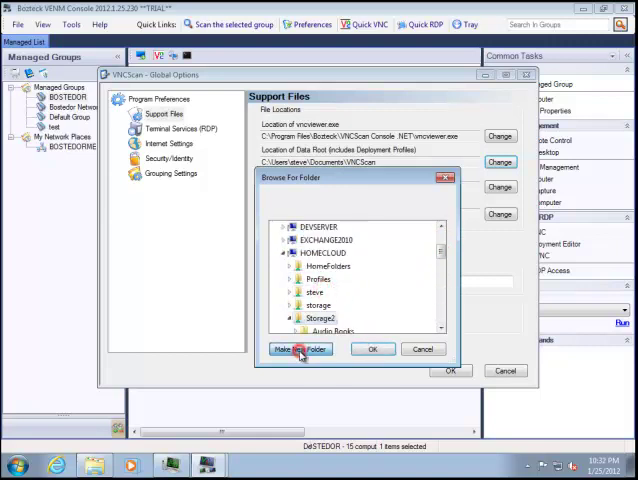
pyautogui.click(299, 348)
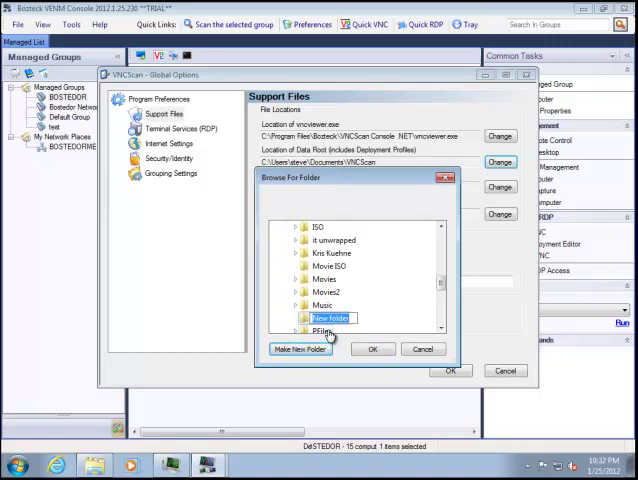
pyautogui.write('steve')
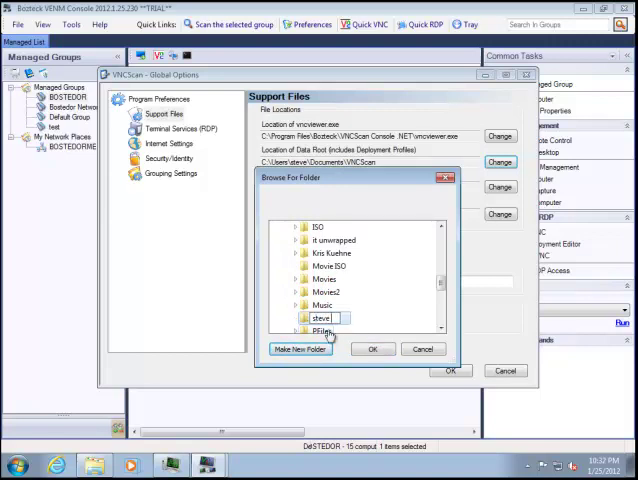
pyautogui.write('and john')
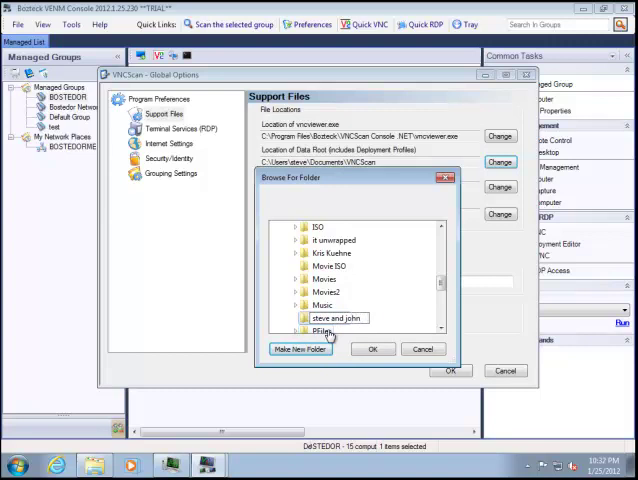
pyautogui.scroll(-3)
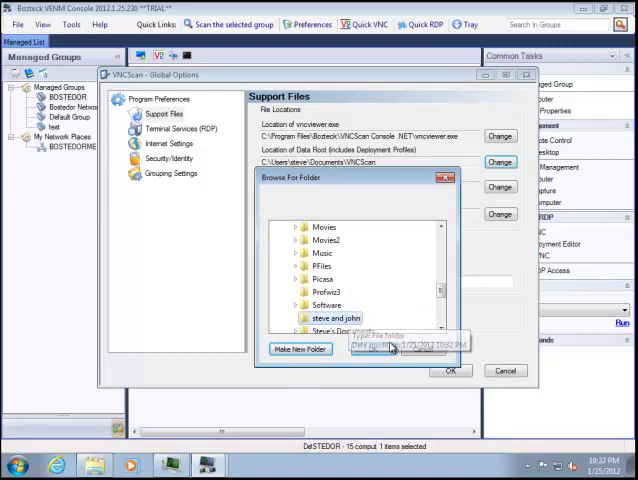
pyautogui.click(449, 371)
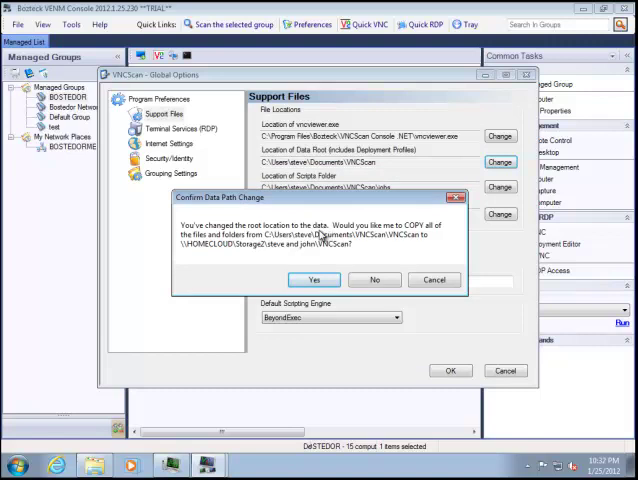
pyautogui.moveTo(318, 256)
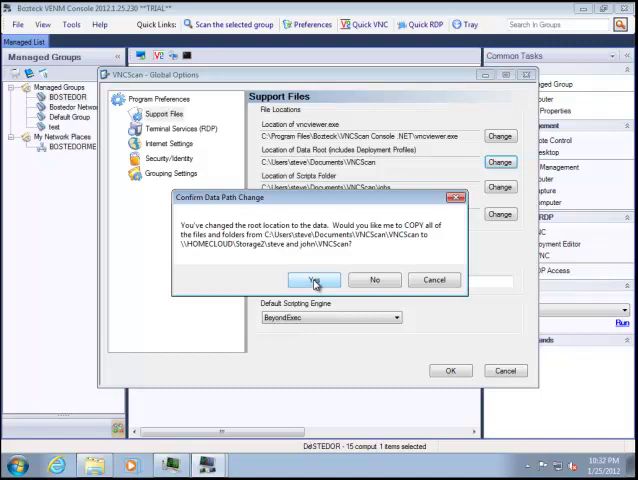
# Answer Yes to copy the existing data files to the new data root
pyautogui.click(316, 279)
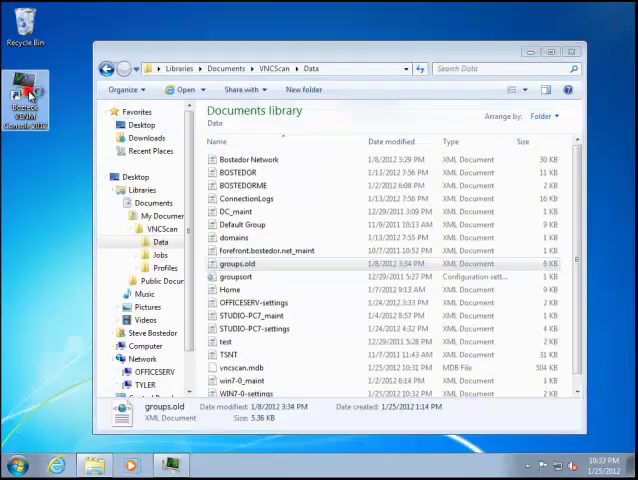
# Relaunch VENM Console from the desktop, continue the trial, and select Bostedor Network
pyautogui.doubleClick(25, 95)
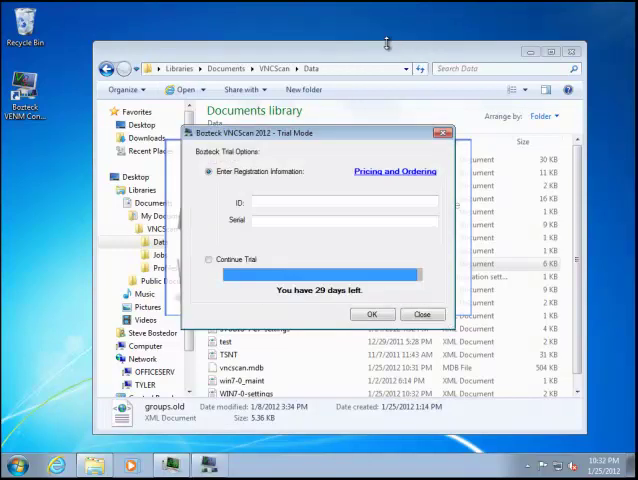
pyautogui.click(209, 259)
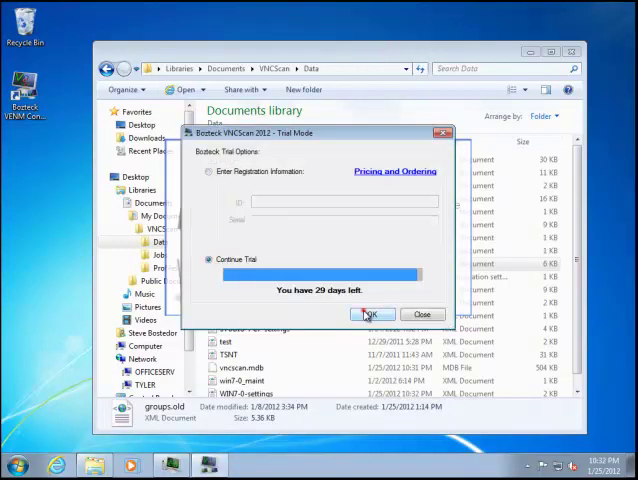
pyautogui.click(369, 314)
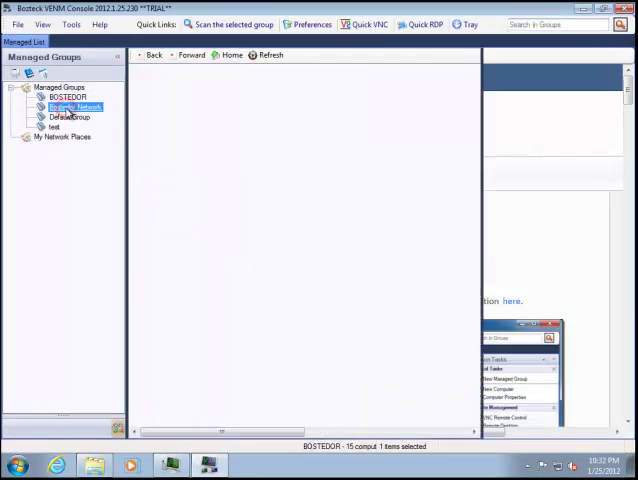
pyautogui.click(62, 96)
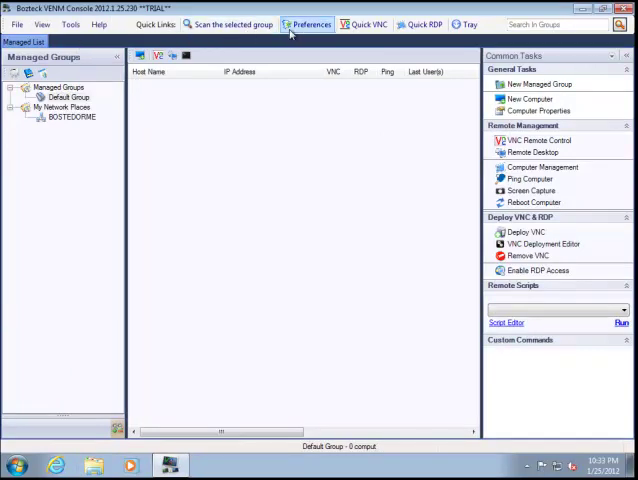
# Open Support Files in global options and browse to Network in the folder browser
pyautogui.click(308, 24)
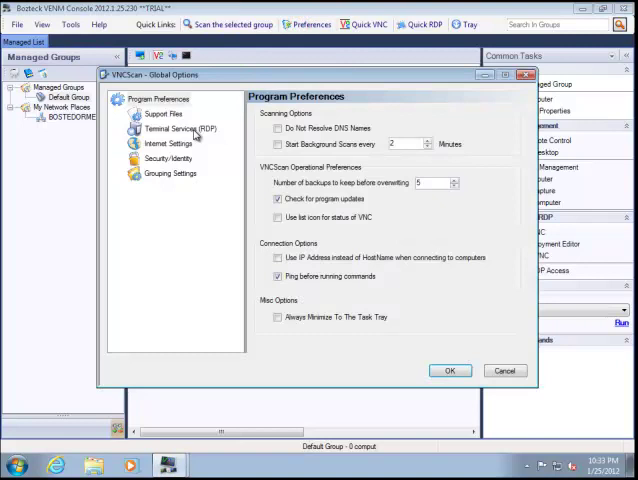
pyautogui.click(163, 114)
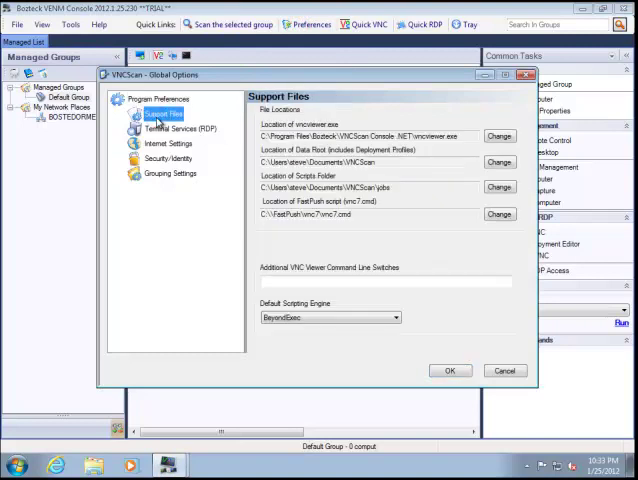
pyautogui.moveTo(472, 162)
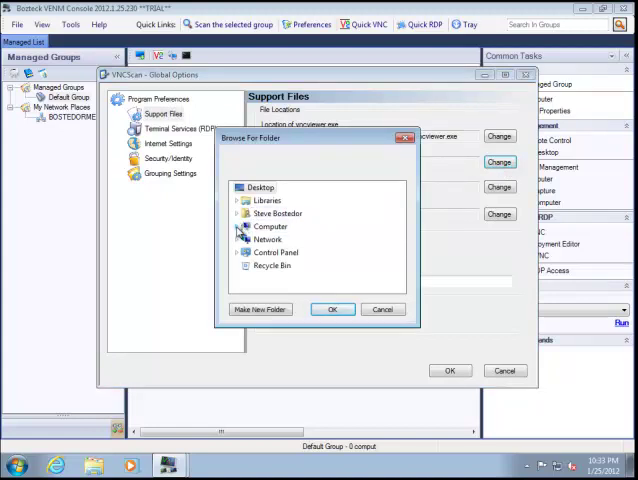
pyautogui.click(233, 226)
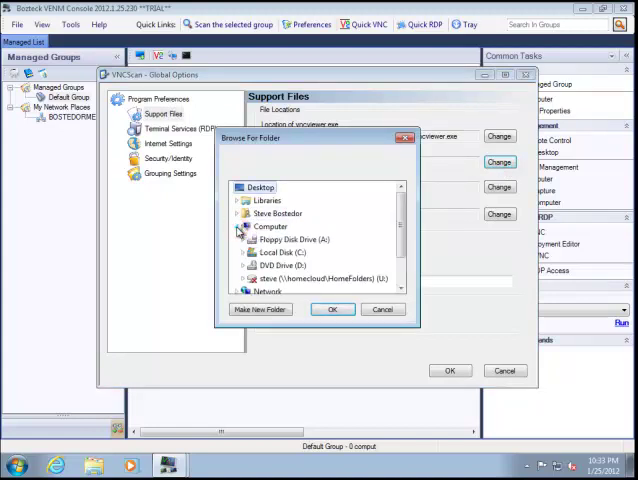
pyautogui.click(232, 225)
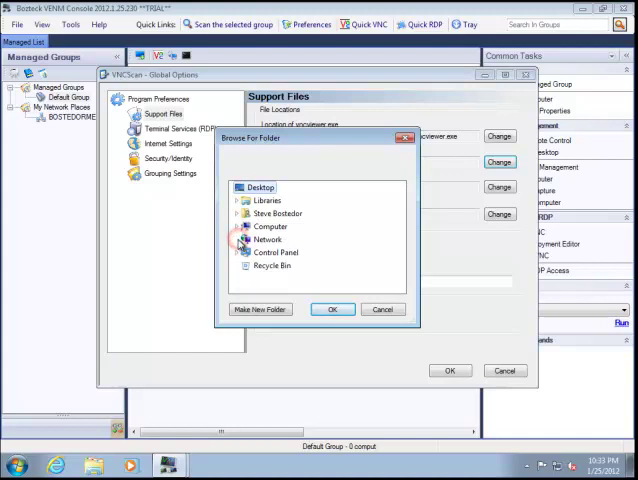
pyautogui.click(265, 239)
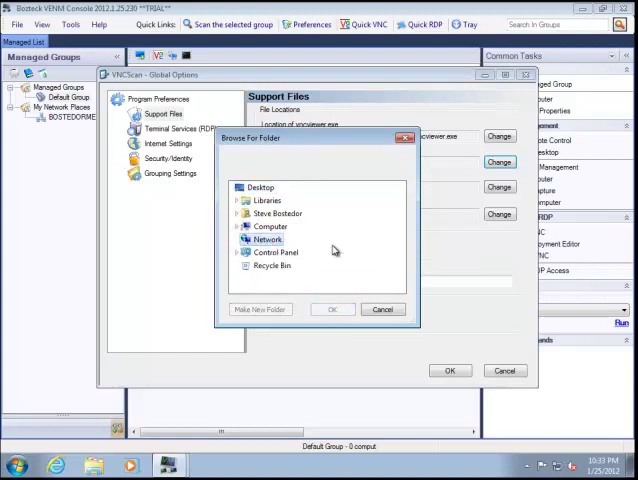
pyautogui.moveTo(265, 240)
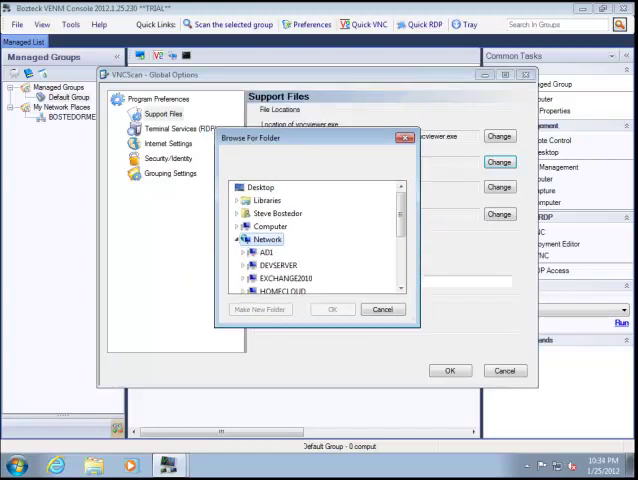
pyautogui.moveTo(437, 221)
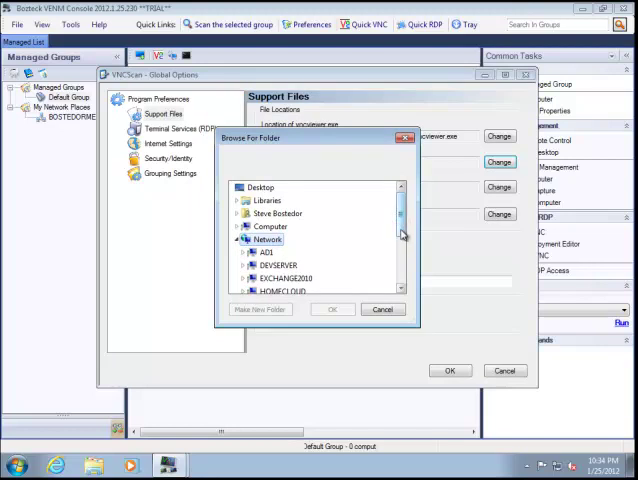
# Select HOMECLOUD's 'steve and john' folder as the data root
pyautogui.scroll(-3)
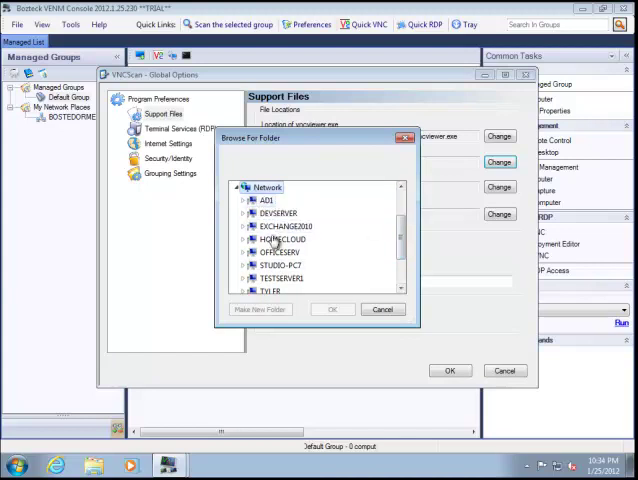
pyautogui.scroll(-3)
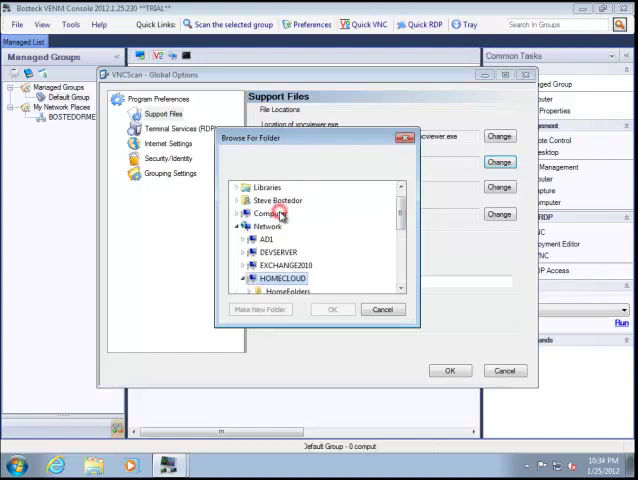
pyautogui.scroll(-3)
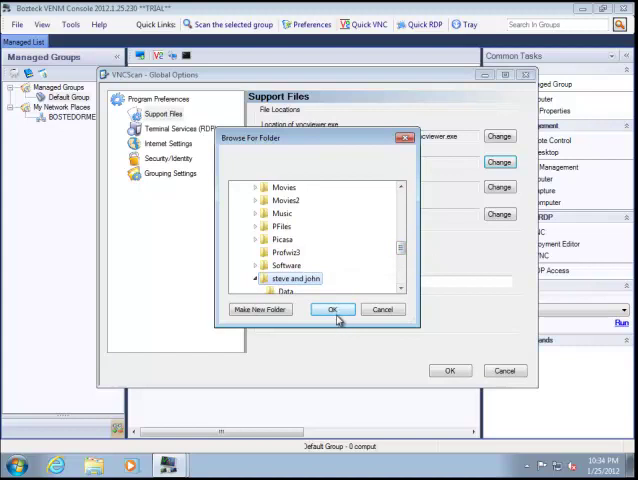
pyautogui.click(333, 309)
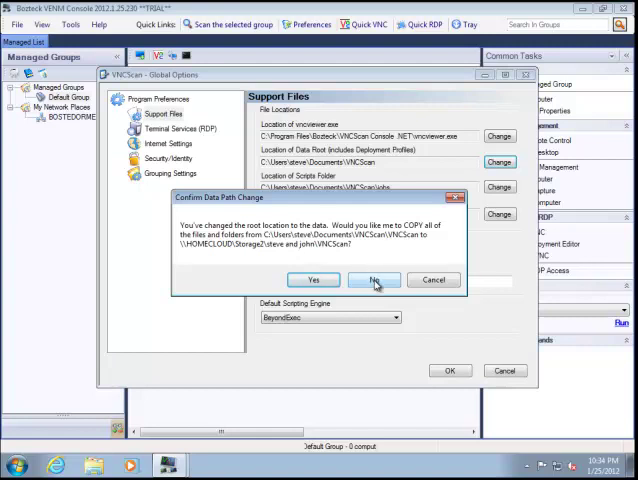
# Decline copying the existing local VNCScan data into the new network data root
pyautogui.click(374, 279)
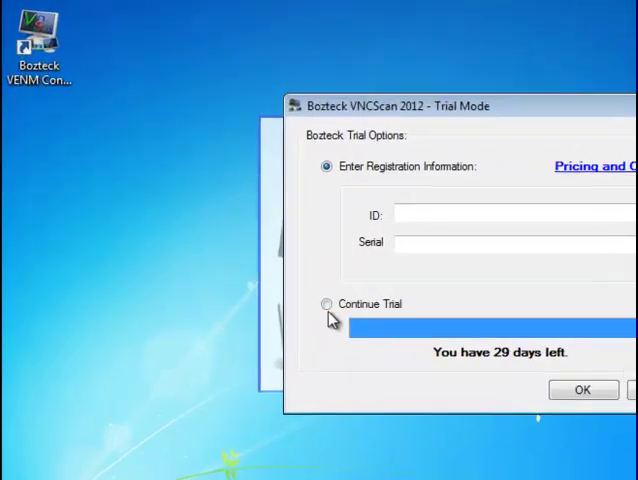
# Continue the trial, list the BOSTEDOR group's computers, and bring up exchange2010's actions
pyautogui.click(582, 389)
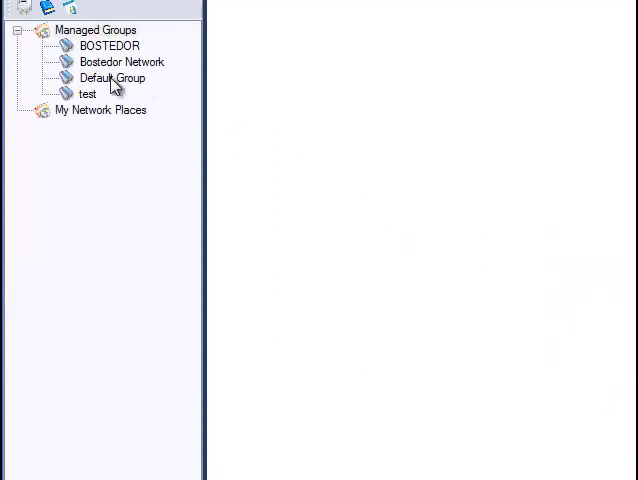
pyautogui.click(108, 46)
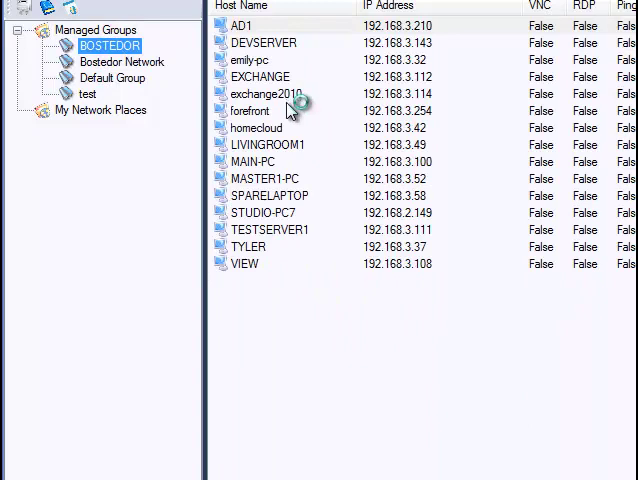
pyautogui.moveTo(293, 99)
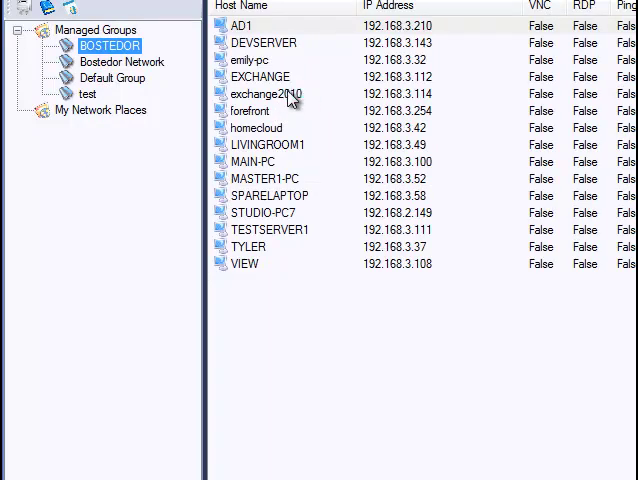
pyautogui.rightClick(265, 93)
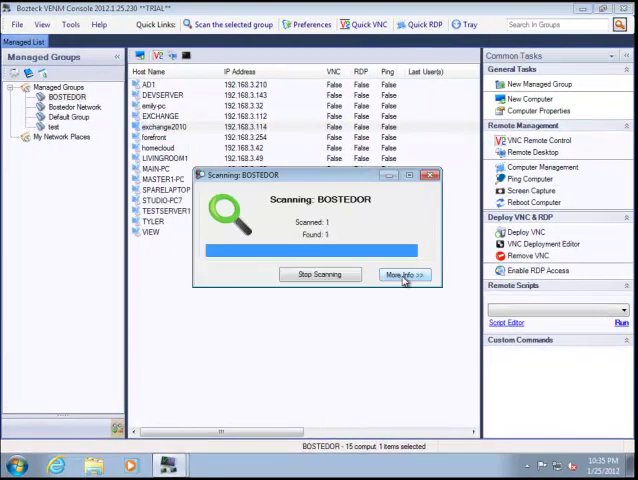
# Rescan exchange2010 and check the RDP column for LIVINGROOM1 and exchange2010
pyautogui.click(405, 274)
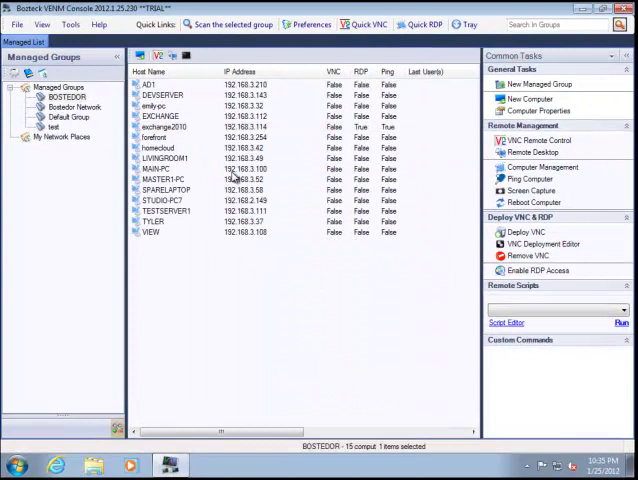
pyautogui.click(170, 126)
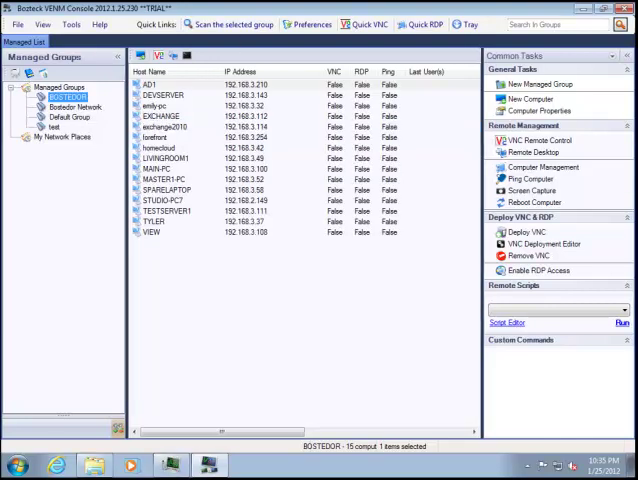
pyautogui.click(165, 158)
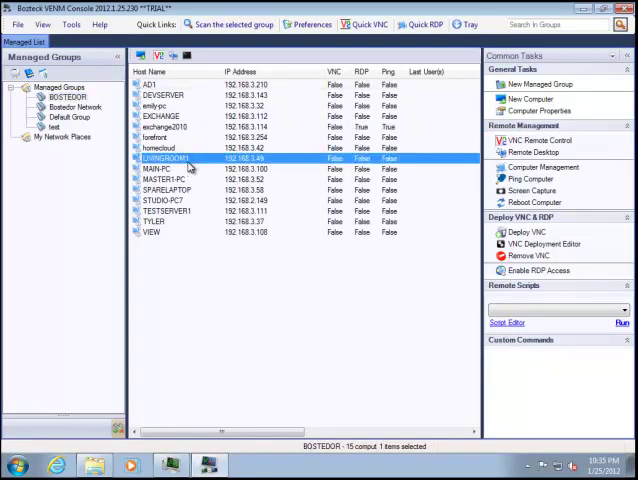
pyautogui.click(180, 126)
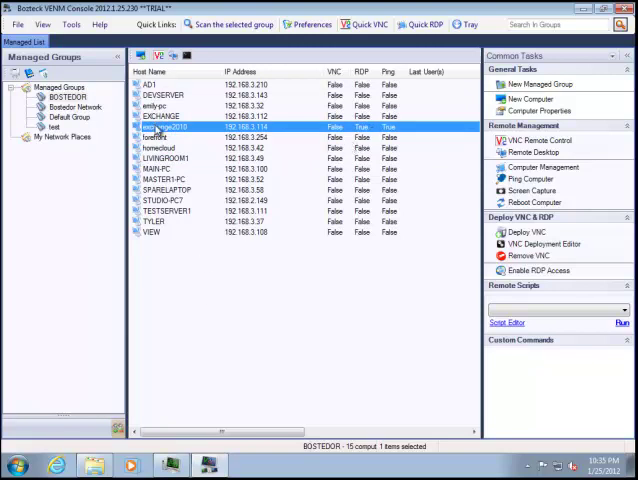
pyautogui.click(145, 247)
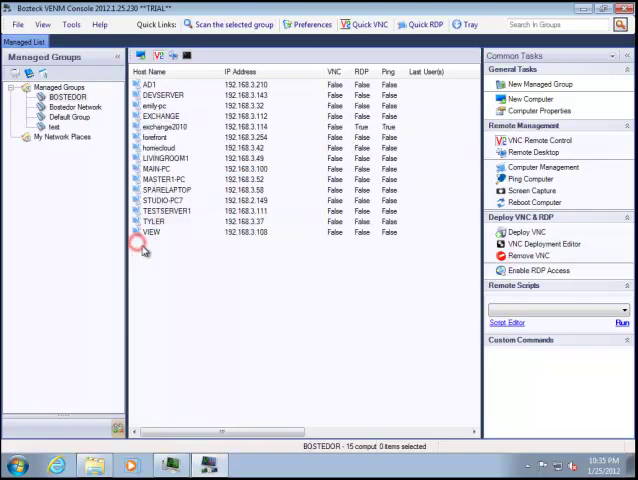
# Delete the VIEW computer, leaving 14 computers in BOSTEDOR
pyautogui.rightClick(149, 233)
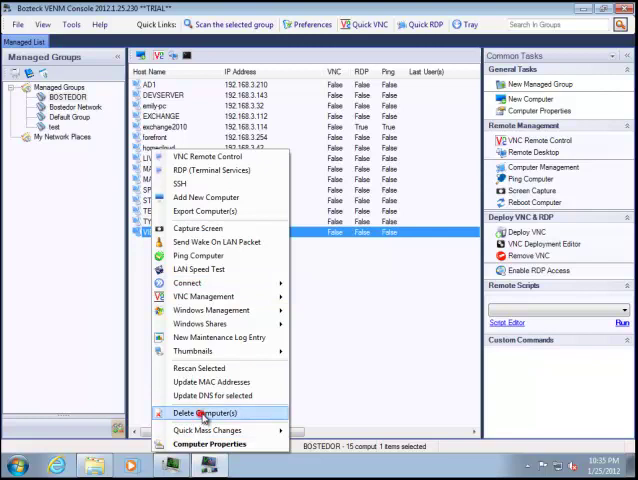
pyautogui.click(205, 412)
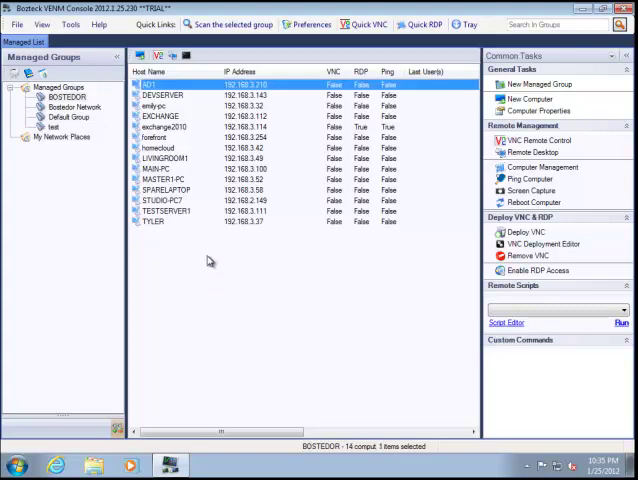
pyautogui.click(75, 107)
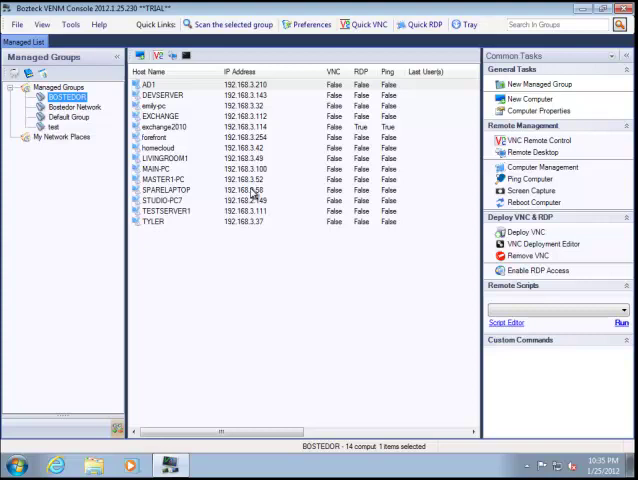
pyautogui.moveTo(255, 193)
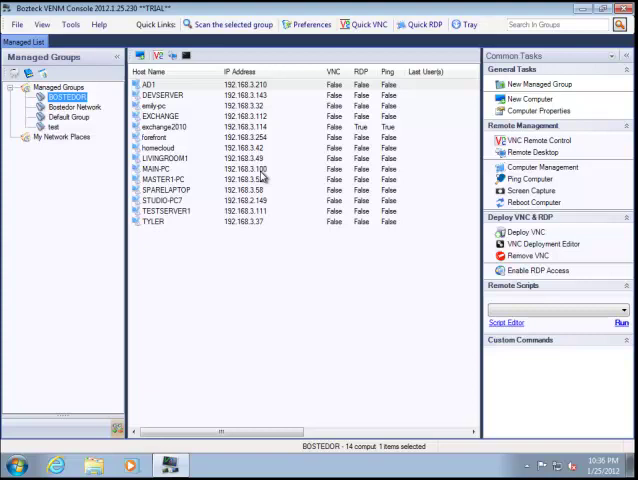
pyautogui.moveTo(281, 152)
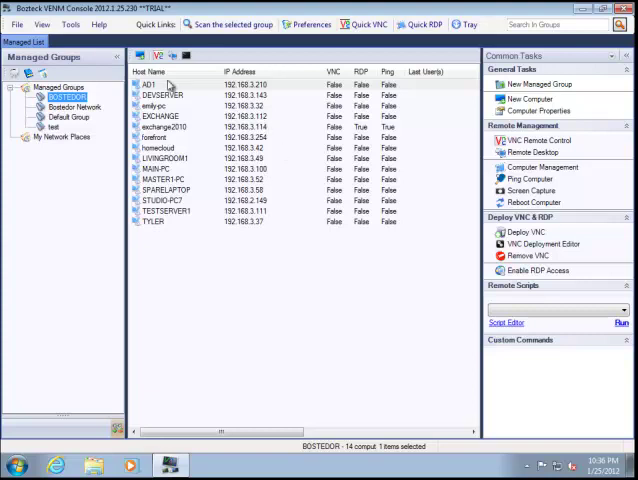
# Enable Start Background Scans every 1 minute in the Tools preferences
pyautogui.click(70, 24)
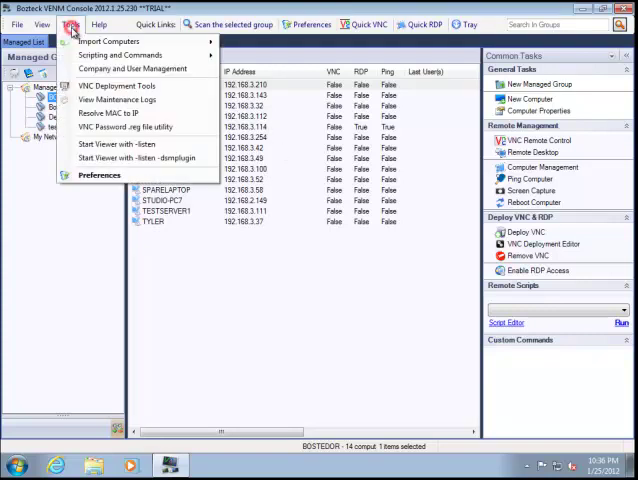
pyautogui.moveTo(110, 41)
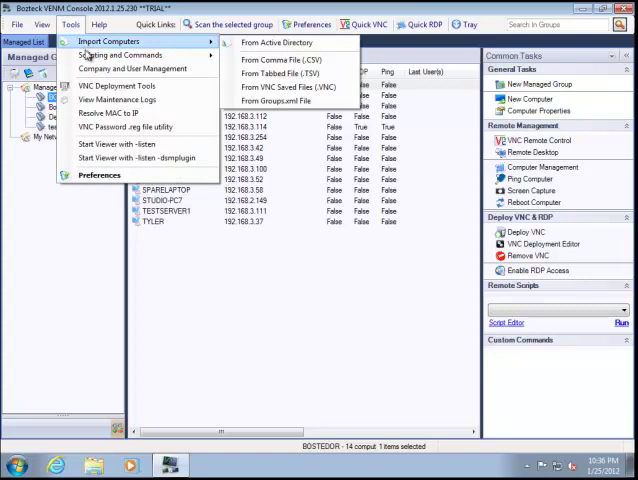
pyautogui.click(99, 175)
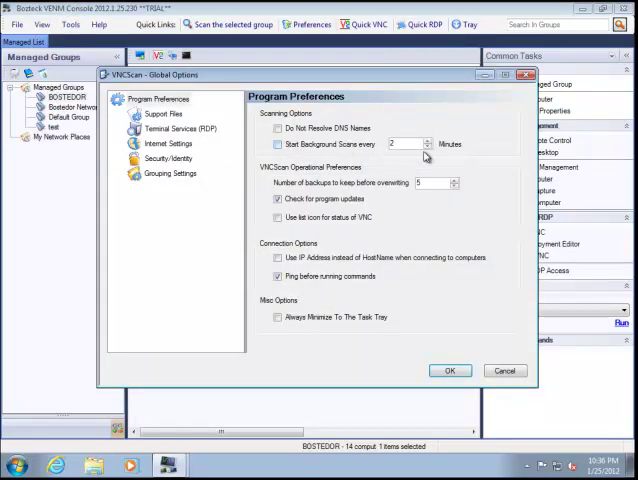
pyautogui.click(277, 143)
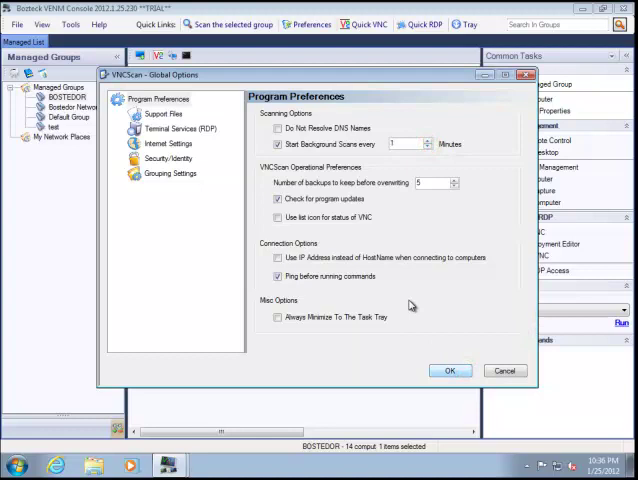
pyautogui.moveTo(410, 307)
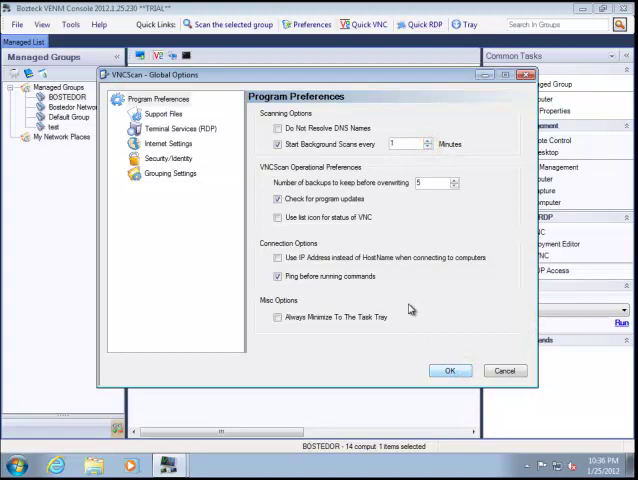
pyautogui.click(449, 370)
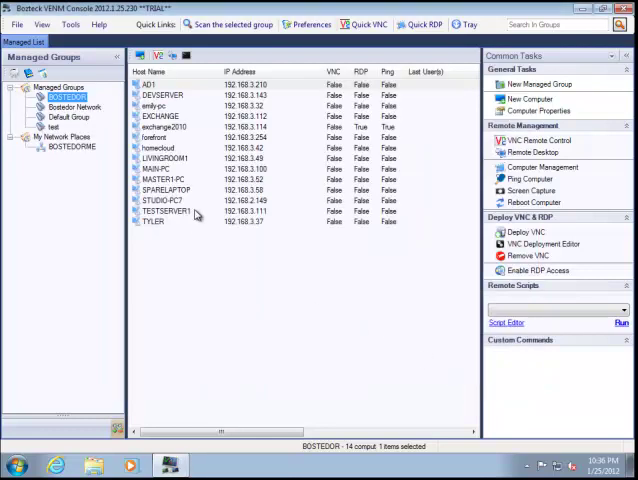
pyautogui.moveTo(203, 188)
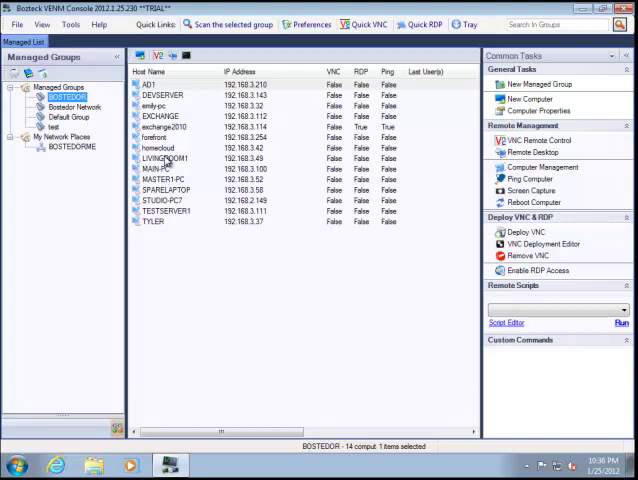
pyautogui.click(163, 158)
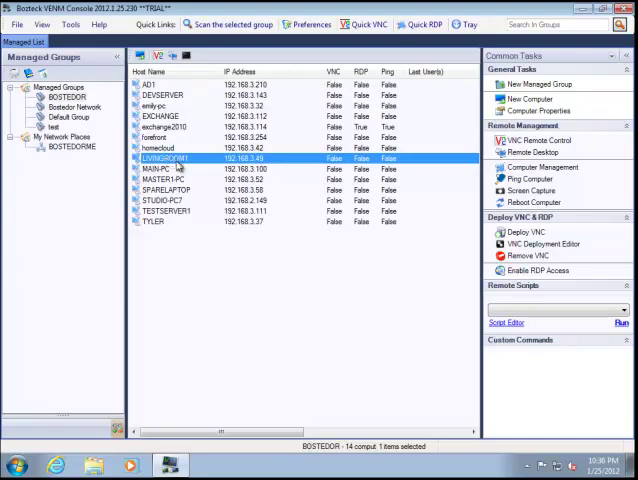
pyautogui.moveTo(192, 170)
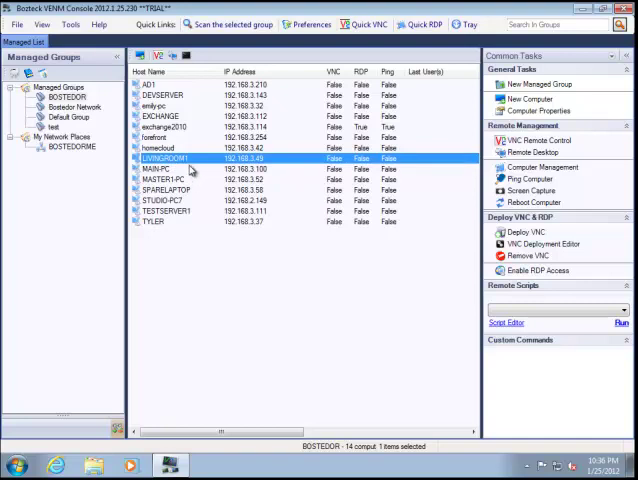
pyautogui.moveTo(162, 103)
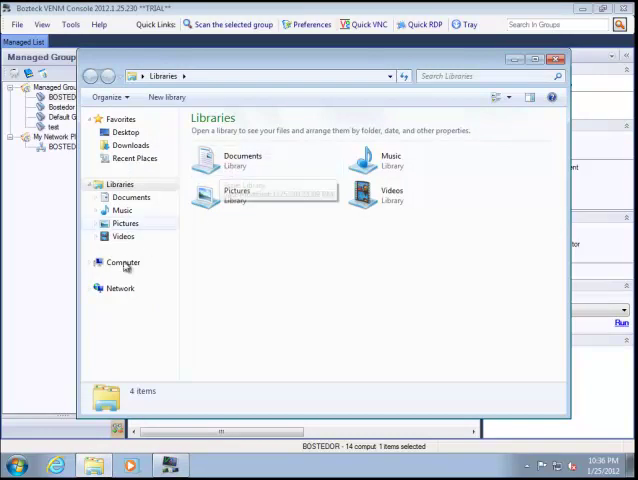
# Browse from Computer through Network into HOMECLOUD's Storage2 share
pyautogui.click(123, 262)
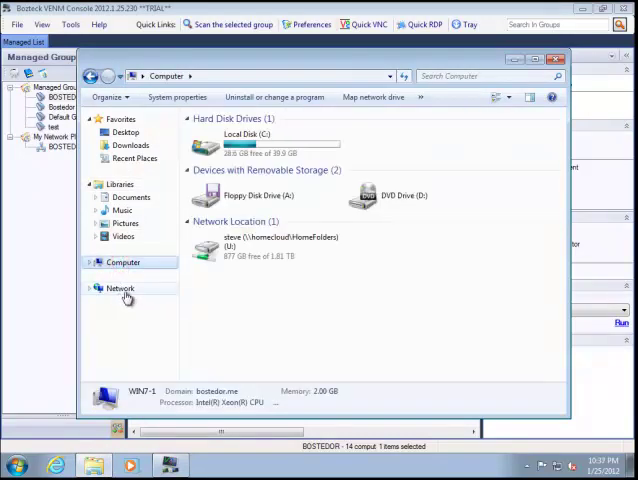
pyautogui.click(122, 288)
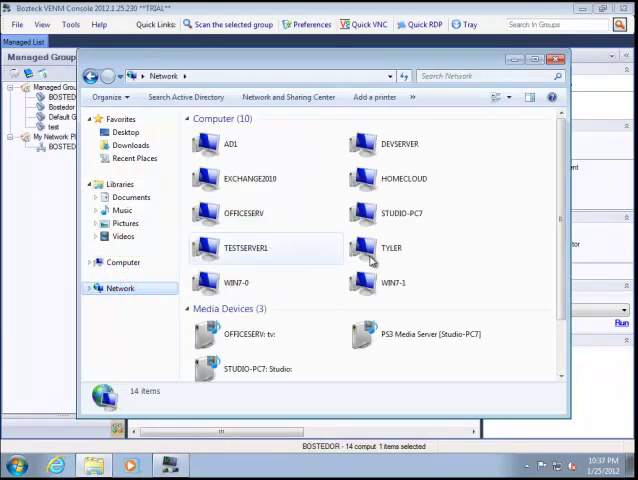
pyautogui.doubleClick(403, 178)
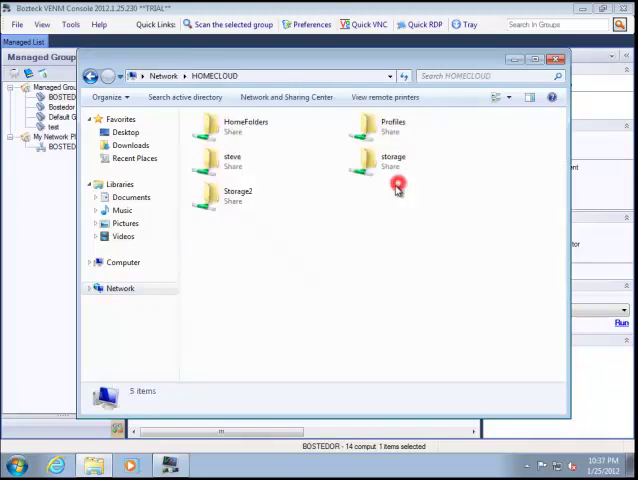
pyautogui.doubleClick(233, 195)
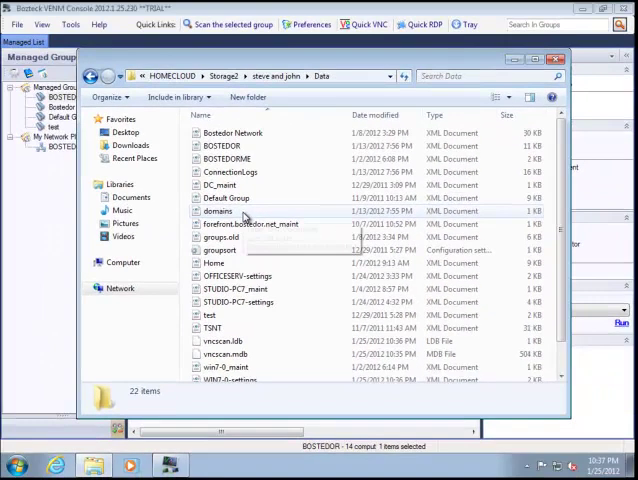
pyautogui.moveTo(270, 198)
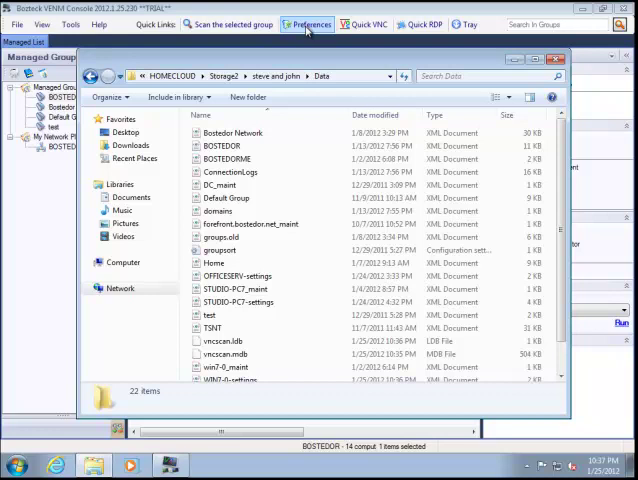
pyautogui.moveTo(291, 65)
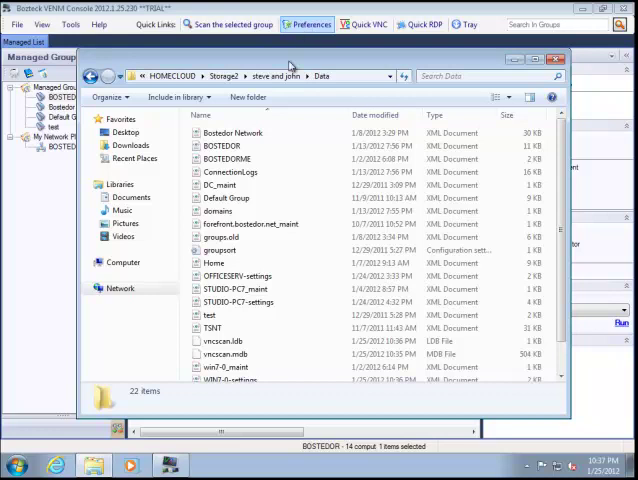
# Inspect the STUDIO-PC7, OFFICESERV, WIN7-0 and WIN7-1 settings files, then bring up WIN7-1-settings' actions
pyautogui.click(220, 250)
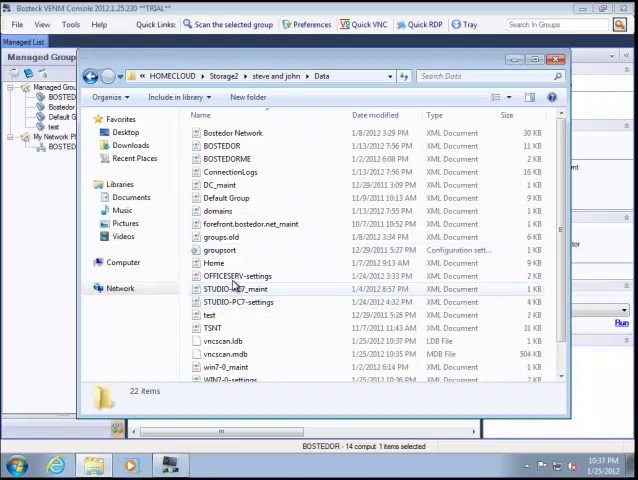
pyautogui.click(237, 302)
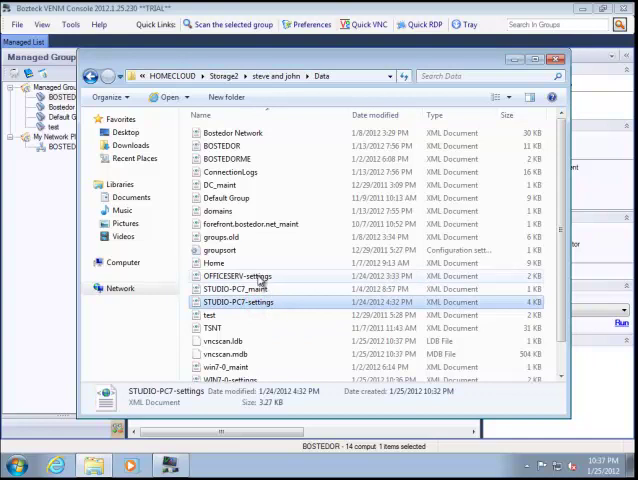
pyautogui.click(238, 275)
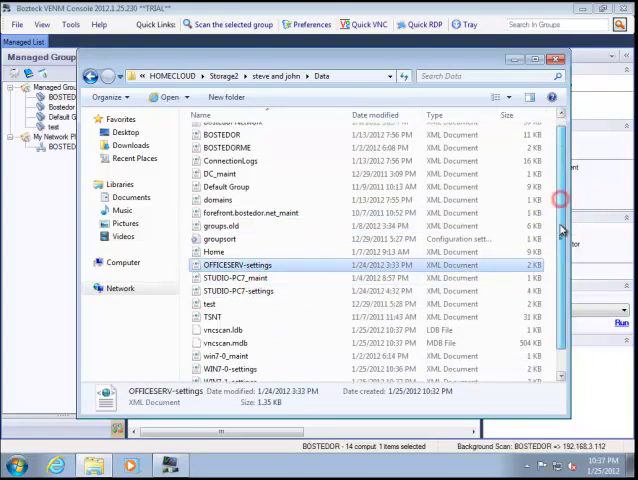
pyautogui.scroll(-3)
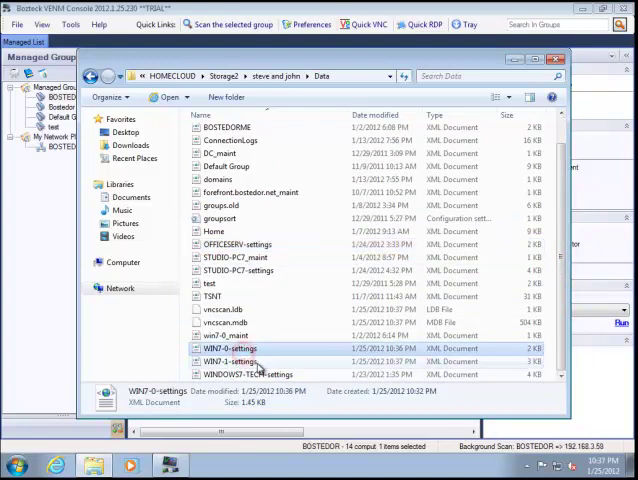
pyautogui.click(232, 361)
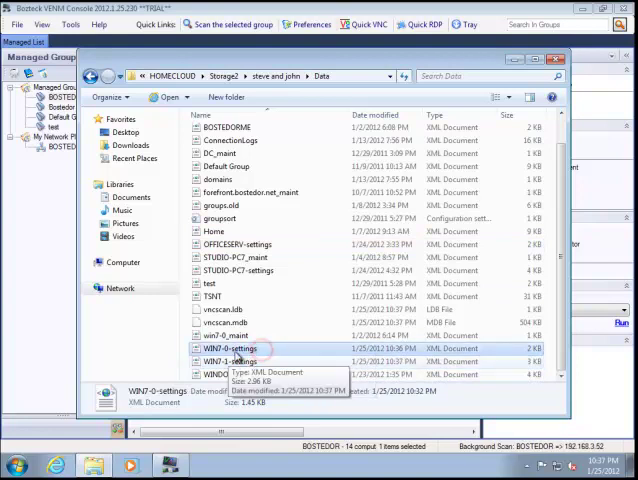
pyautogui.click(240, 361)
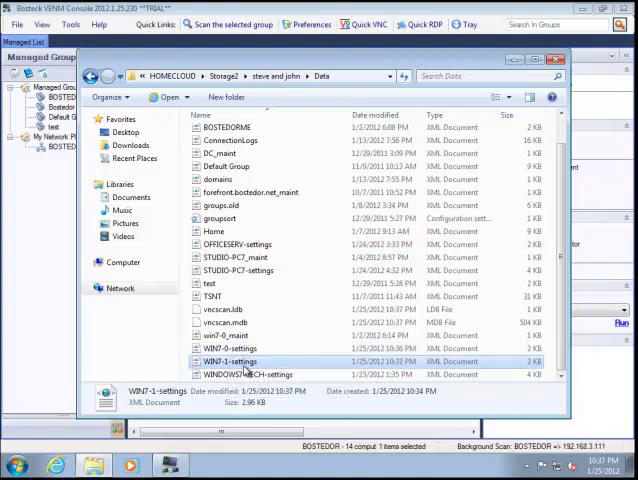
pyautogui.moveTo(245, 361)
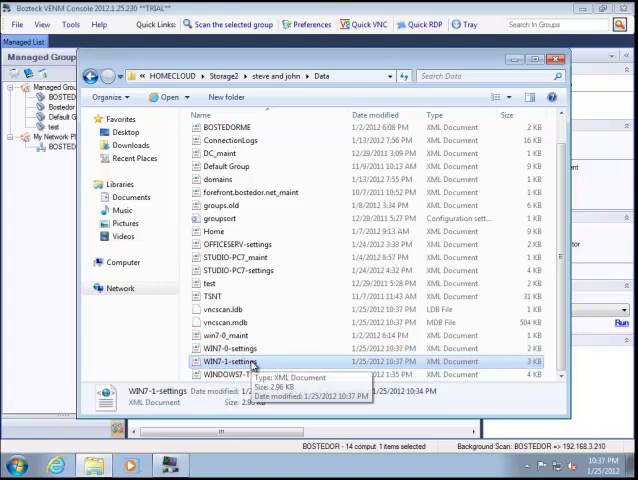
pyautogui.rightClick(232, 361)
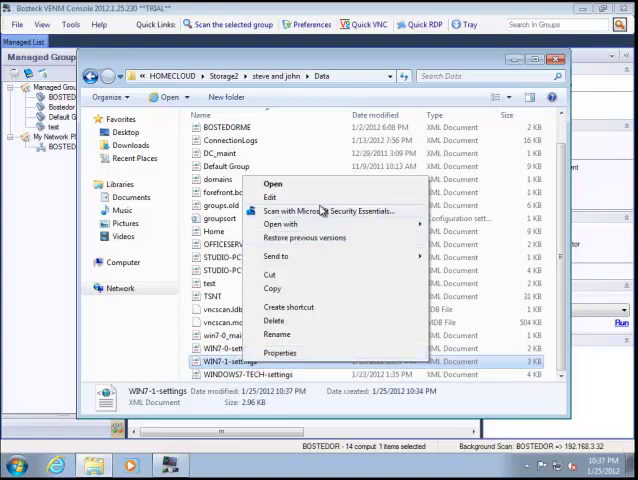
# Open WIN7-1-settings in Notepad, scroll through its XML, and close it
pyautogui.click(272, 183)
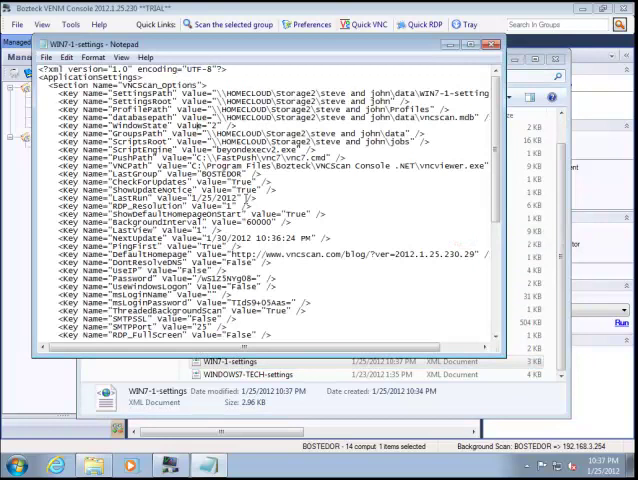
pyautogui.scroll(-3)
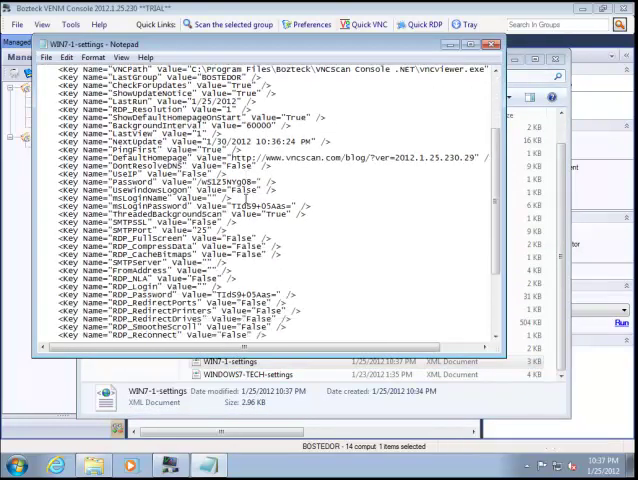
pyautogui.scroll(3)
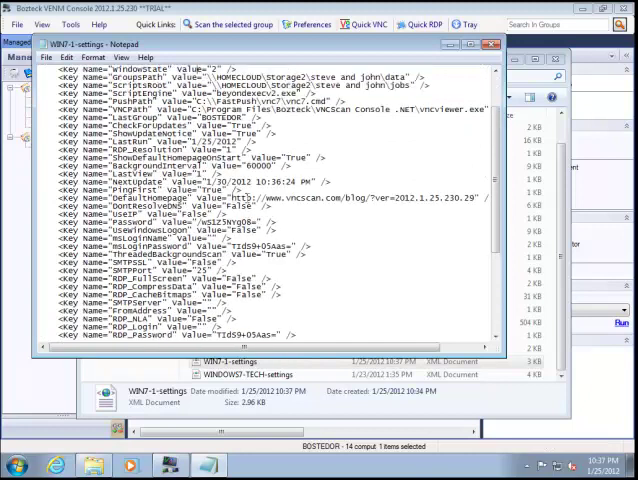
pyautogui.scroll(3)
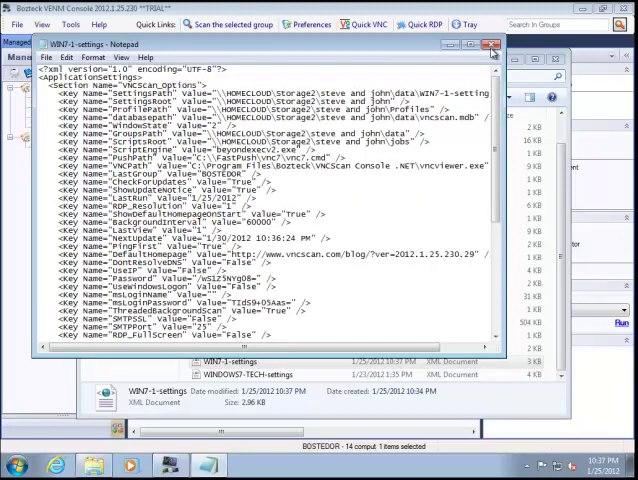
pyautogui.click(494, 44)
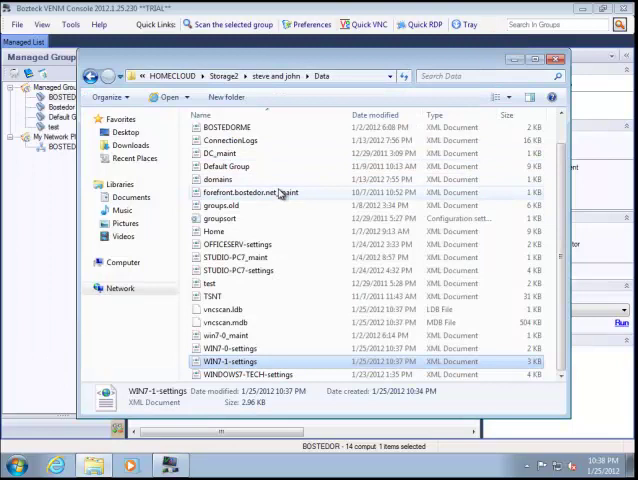
pyautogui.moveTo(280, 192)
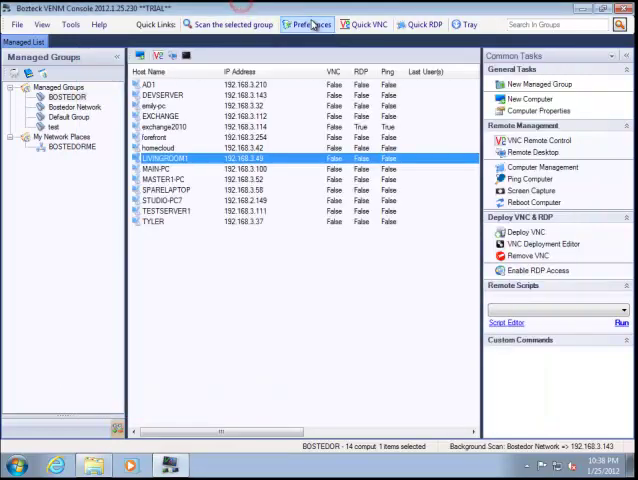
pyautogui.click(309, 24)
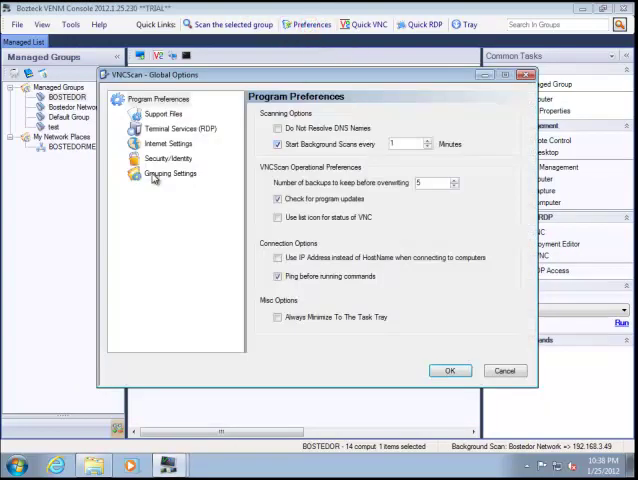
pyautogui.click(167, 158)
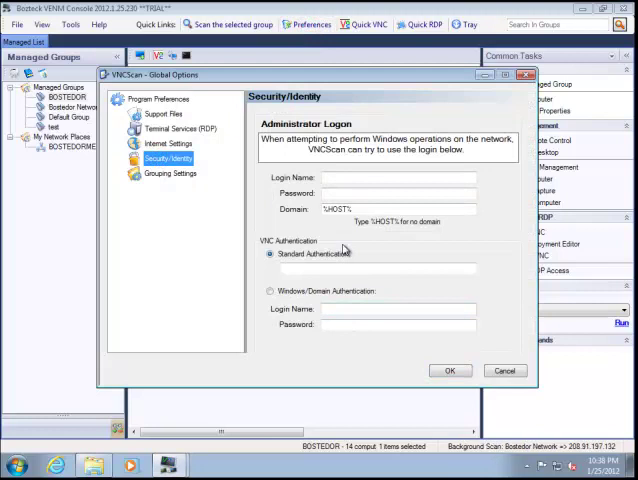
pyautogui.moveTo(500, 286)
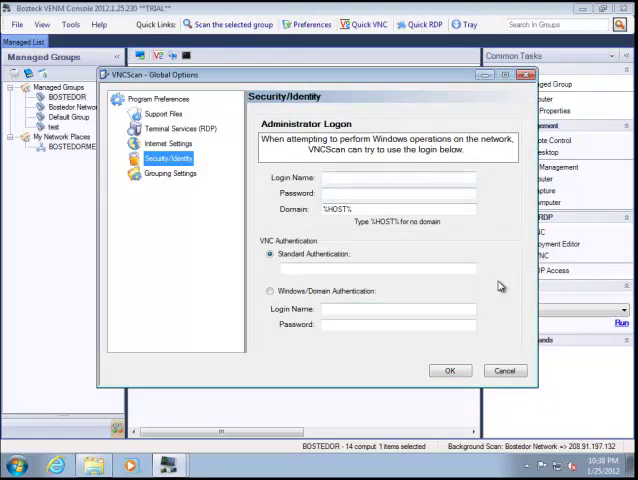
pyautogui.moveTo(459, 233)
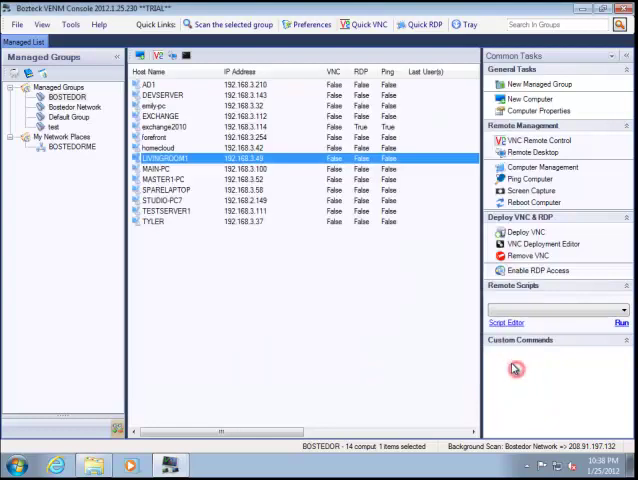
pyautogui.moveTo(406, 282)
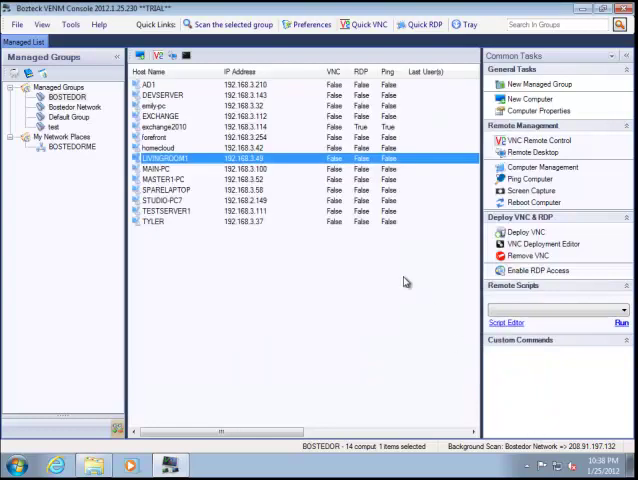